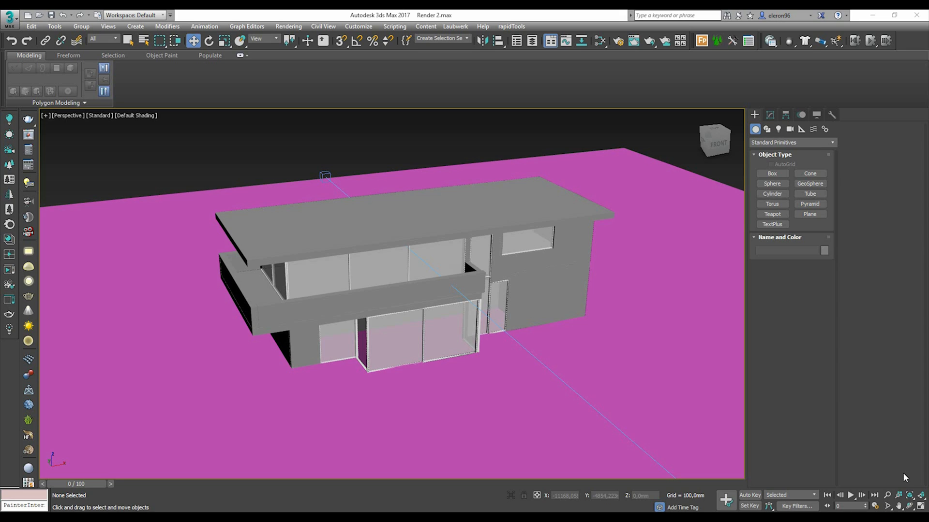
Step: Switch the viewport to look through CoronaCamera001 at the house
left_click(394, 341)
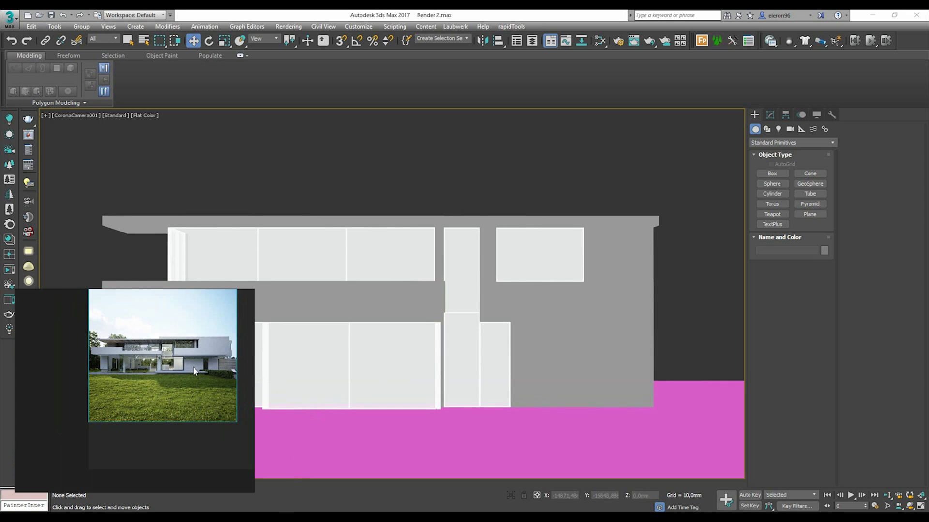
mouse_move(172, 370)
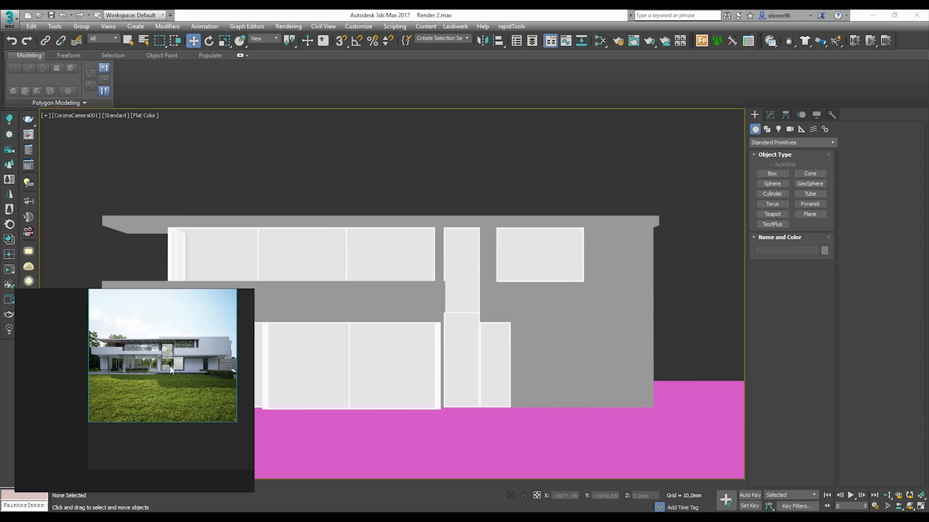
mouse_move(151, 421)
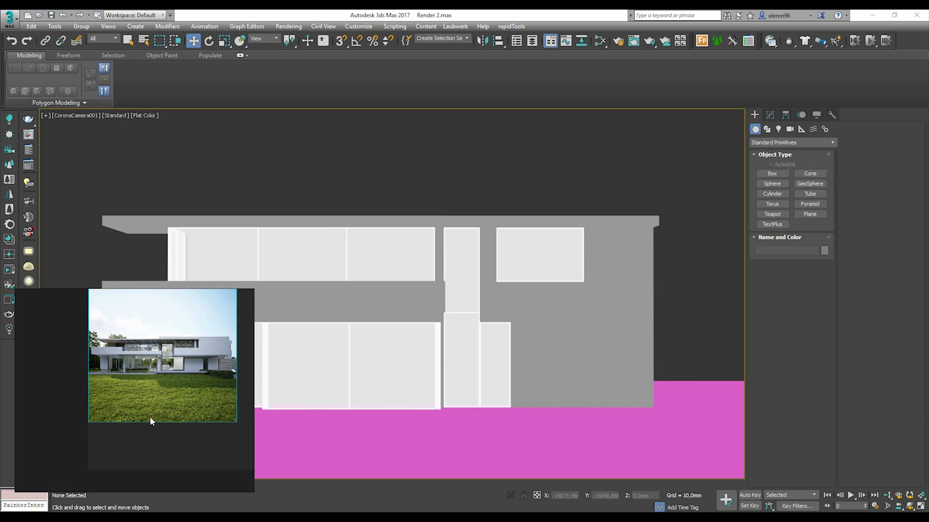
mouse_move(91, 372)
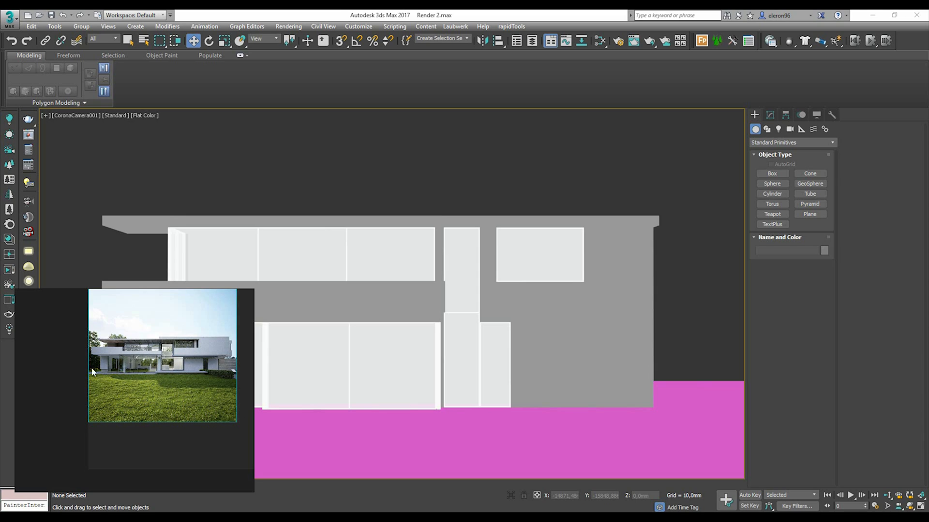
mouse_move(130, 329)
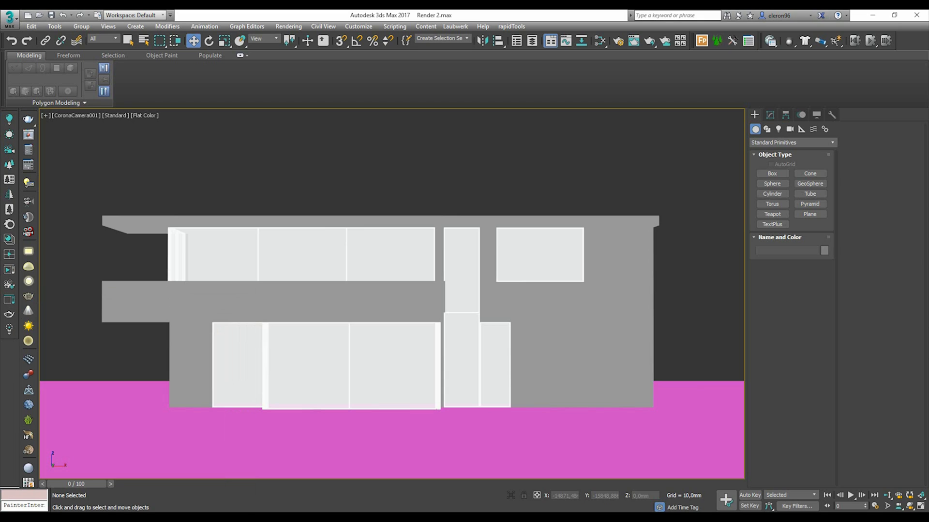
mouse_move(596, 67)
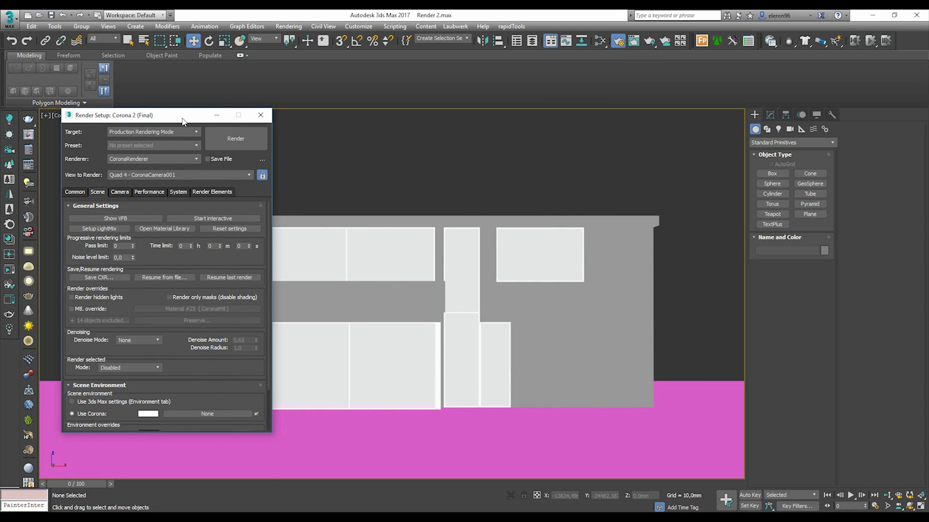
Step: Create a Bitmap node in the Slate Material Editor and browse to the HDRI folder
left_click_drag(183, 115, 165, 109)
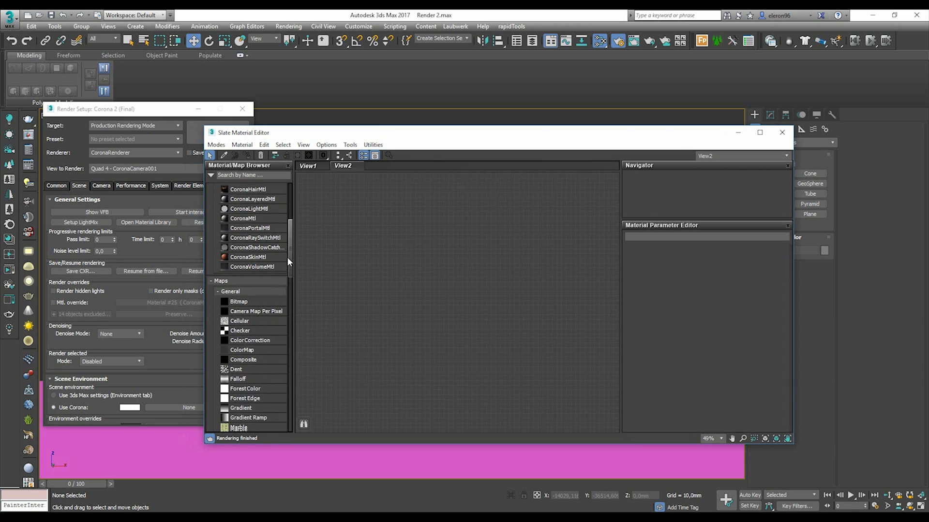
double_click(239, 302)
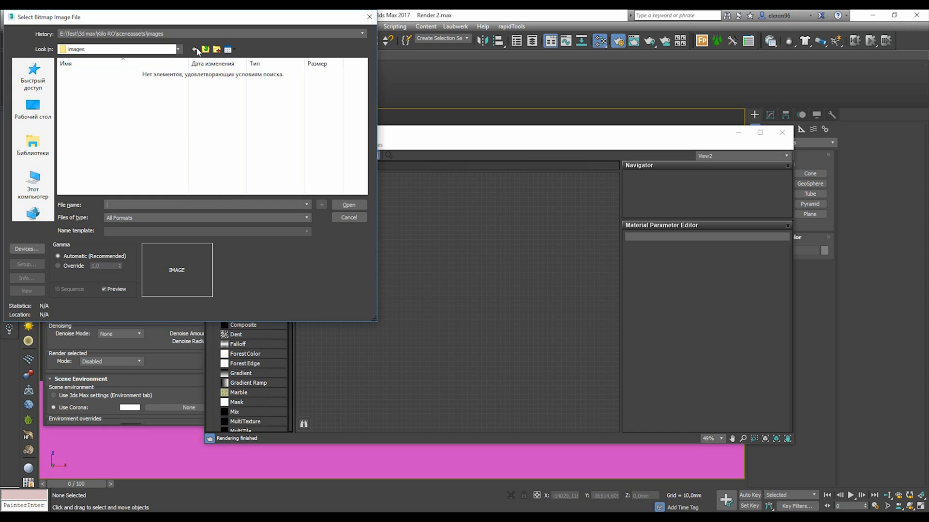
left_click(204, 50)
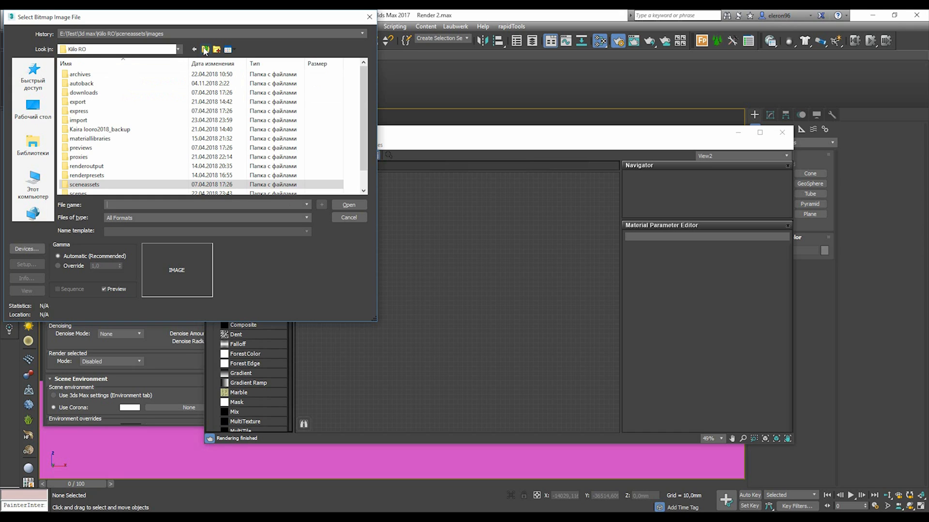
left_click(205, 49)
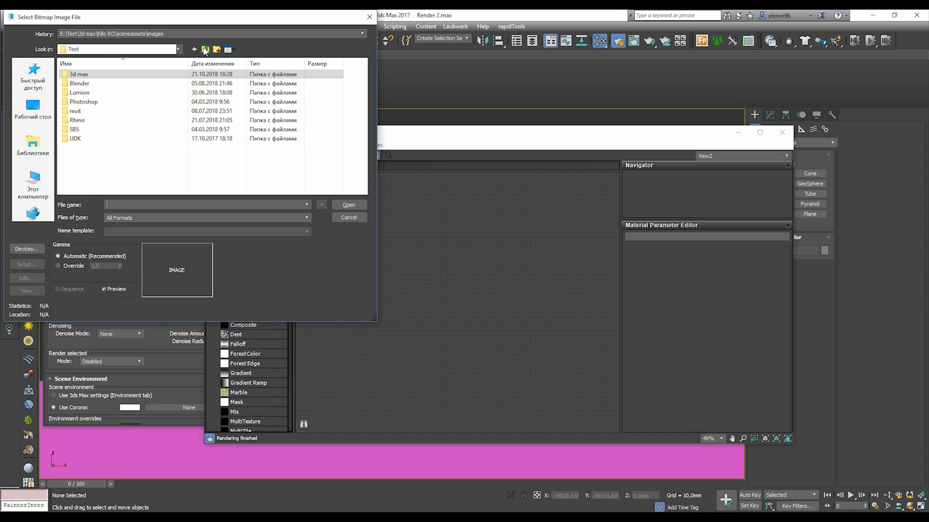
left_click(205, 49)
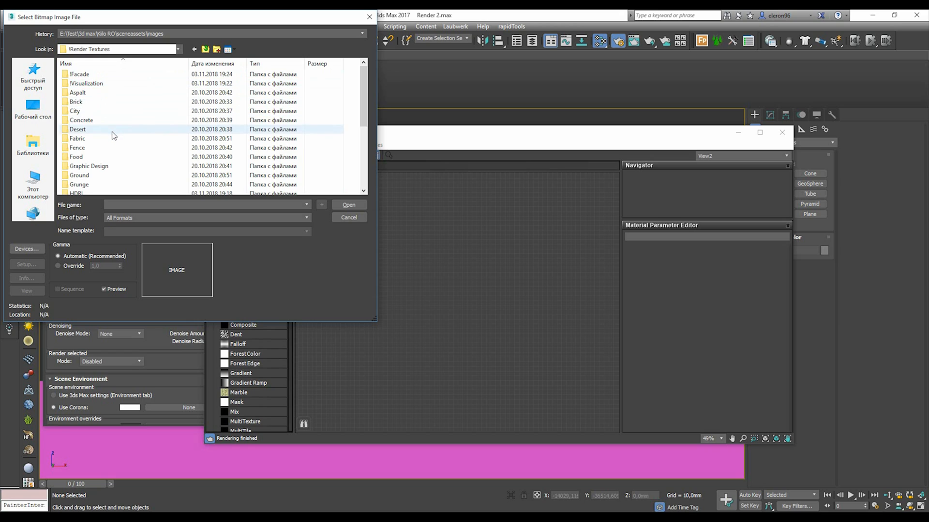
double_click(77, 193)
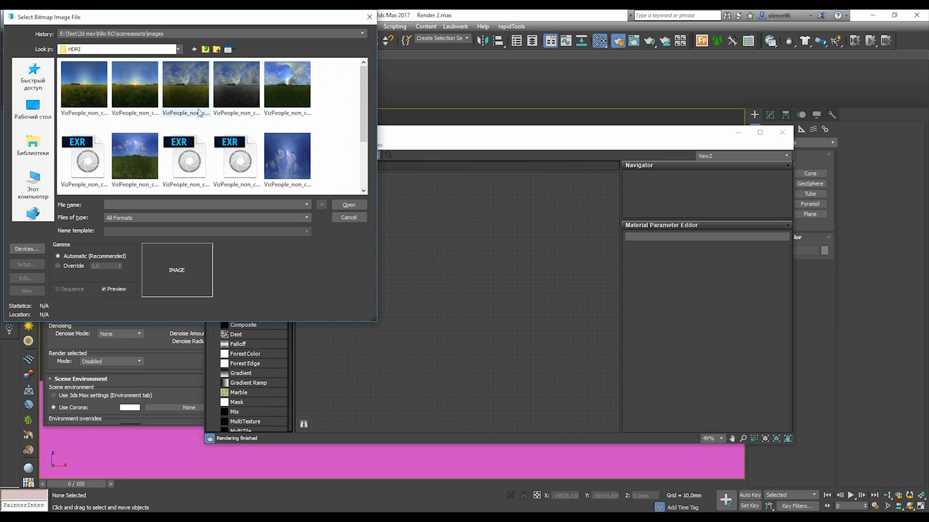
Step: Load VizPeople_non_commercial_hdr_v1_03 and assign it as the Corona scene environment map
left_click(287, 157)
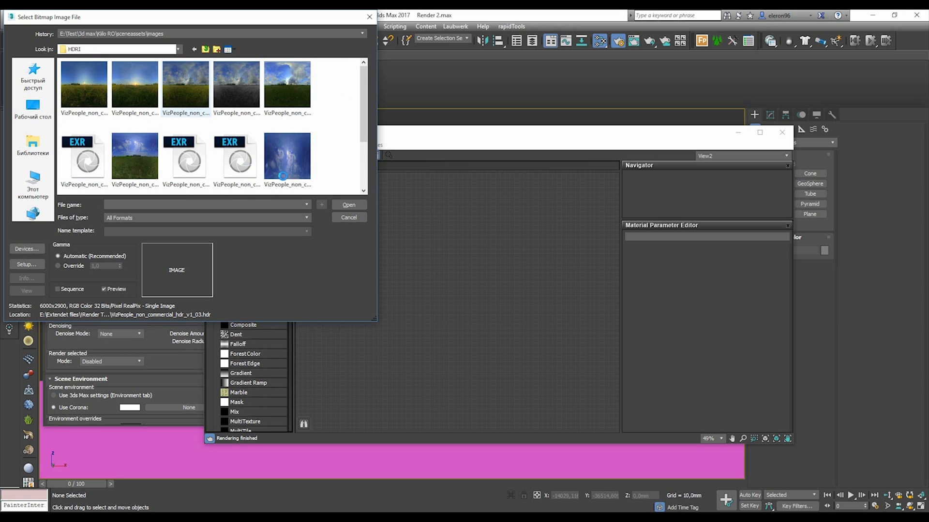
left_click(286, 157)
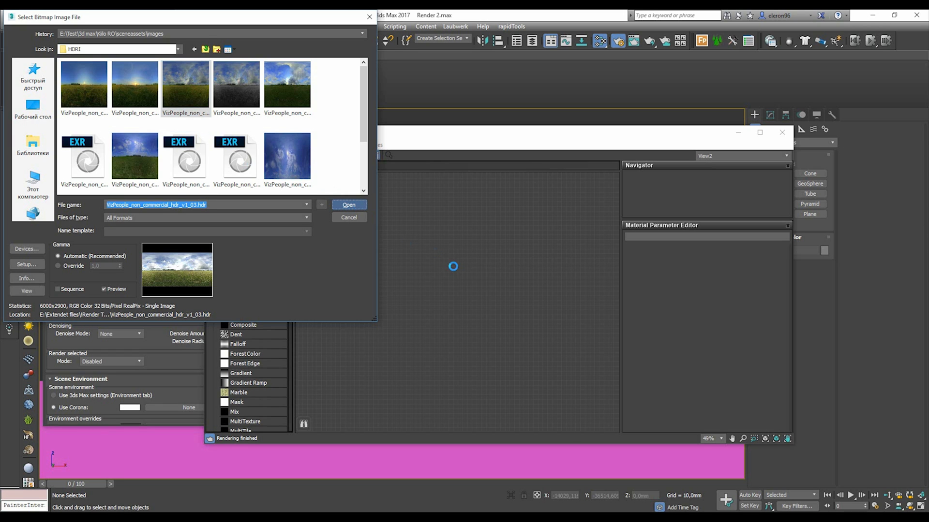
left_click(349, 204)
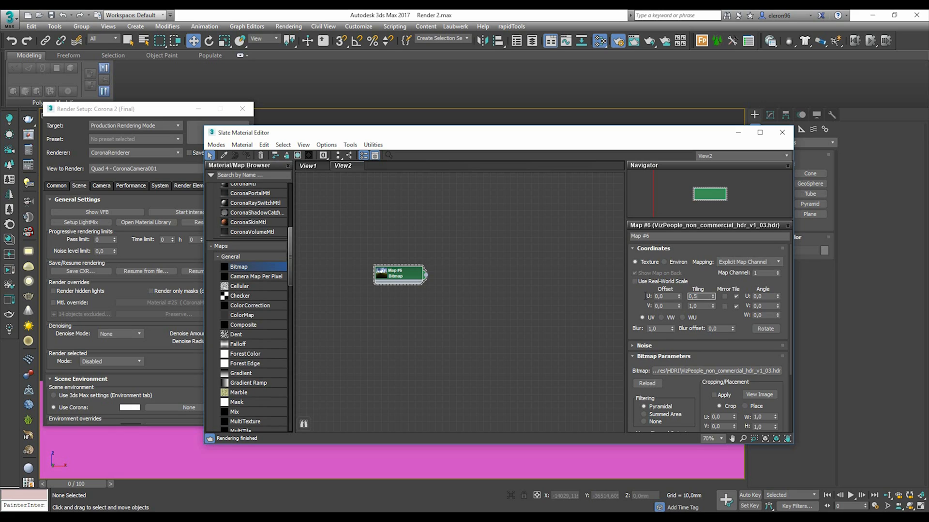
triple_click(701, 305)
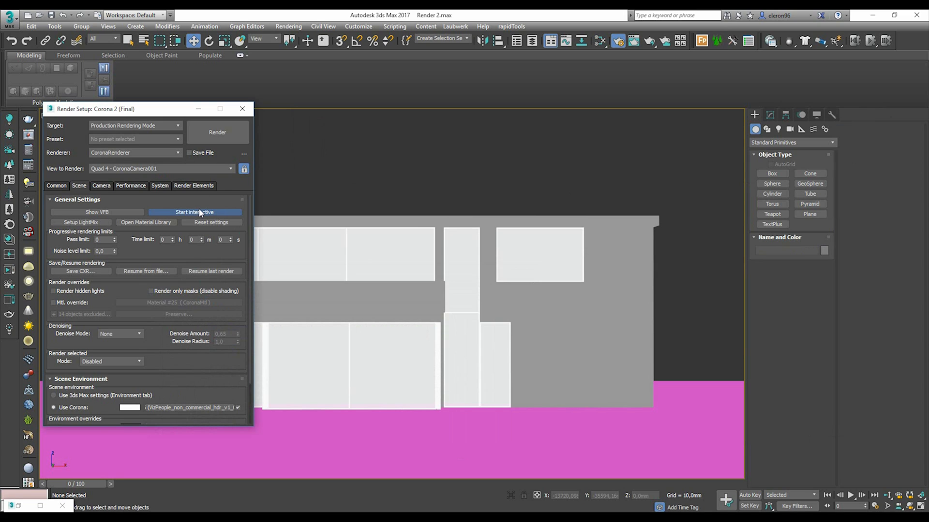
Step: Start the interactive render, dismiss the warnings and lower the sky bitmap's RGB Level
left_click(194, 211)
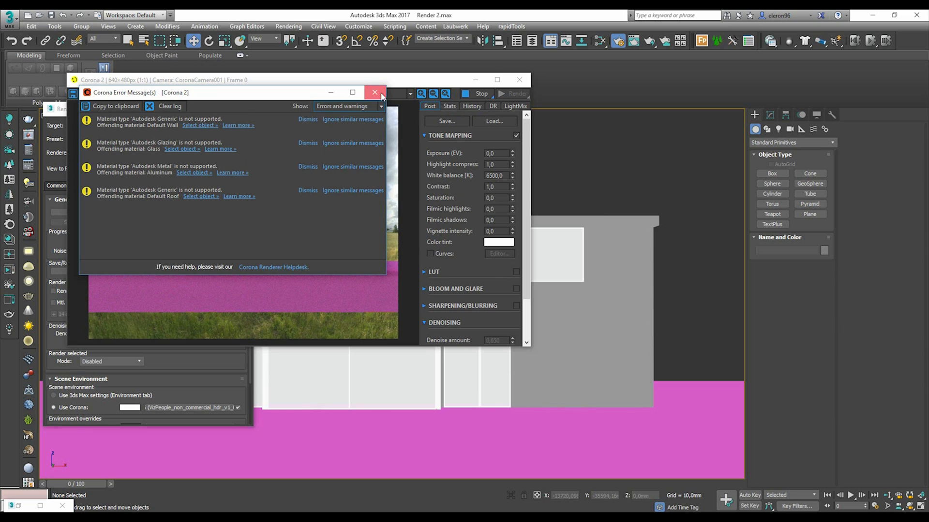
left_click(374, 93)
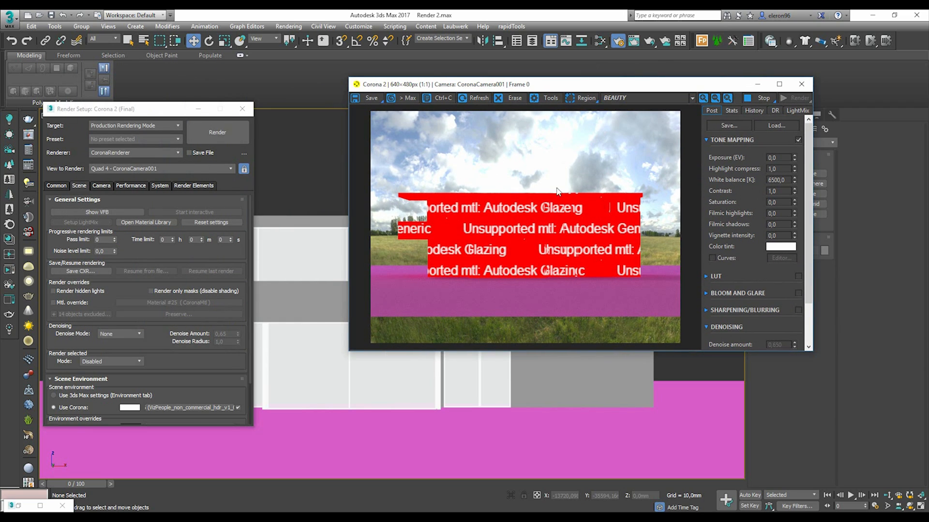
mouse_move(595, 138)
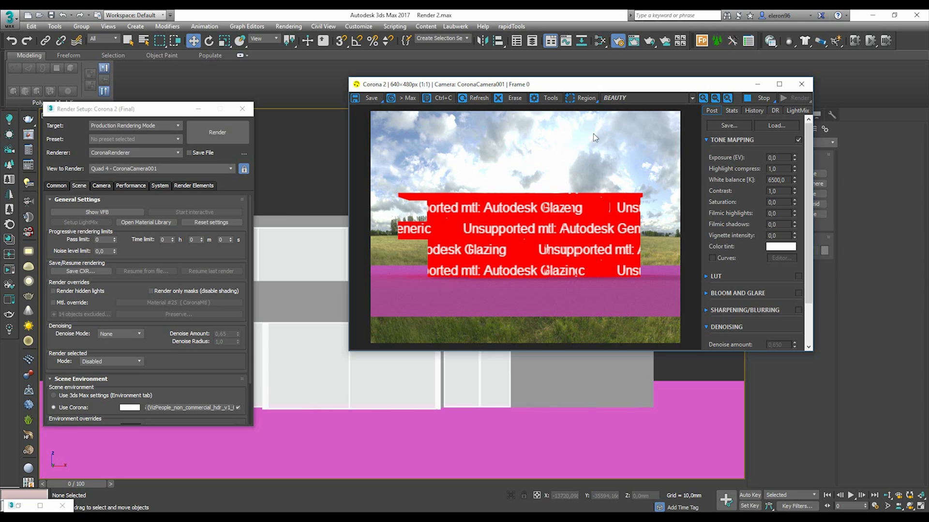
mouse_move(597, 180)
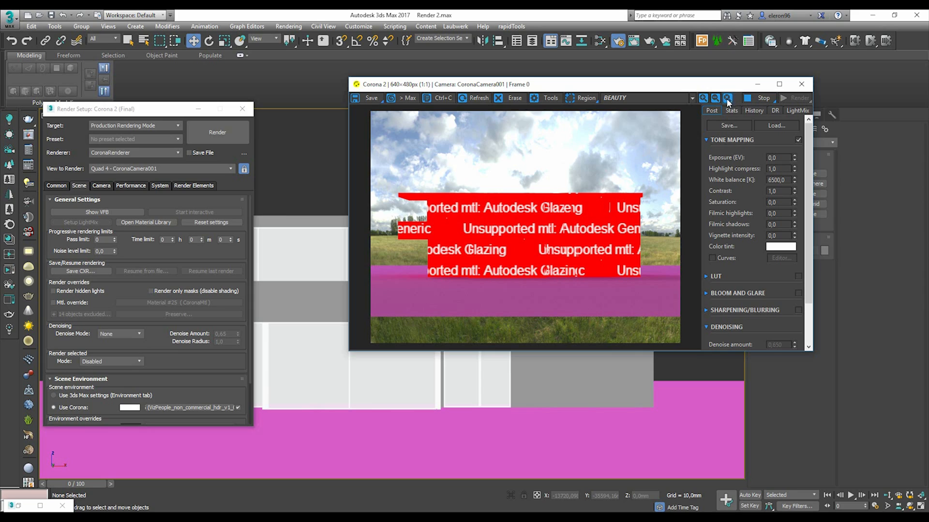
mouse_move(467, 174)
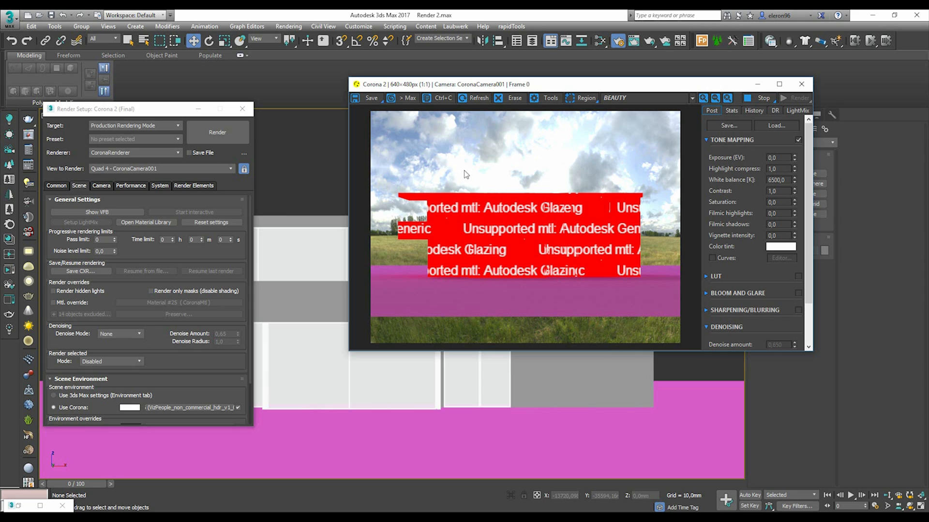
mouse_move(567, 163)
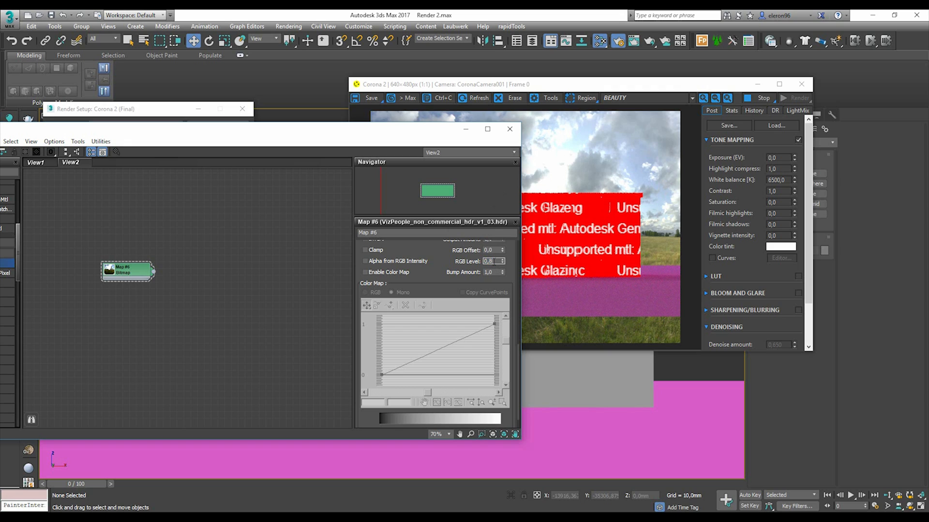
triple_click(489, 261)
type("0,4")
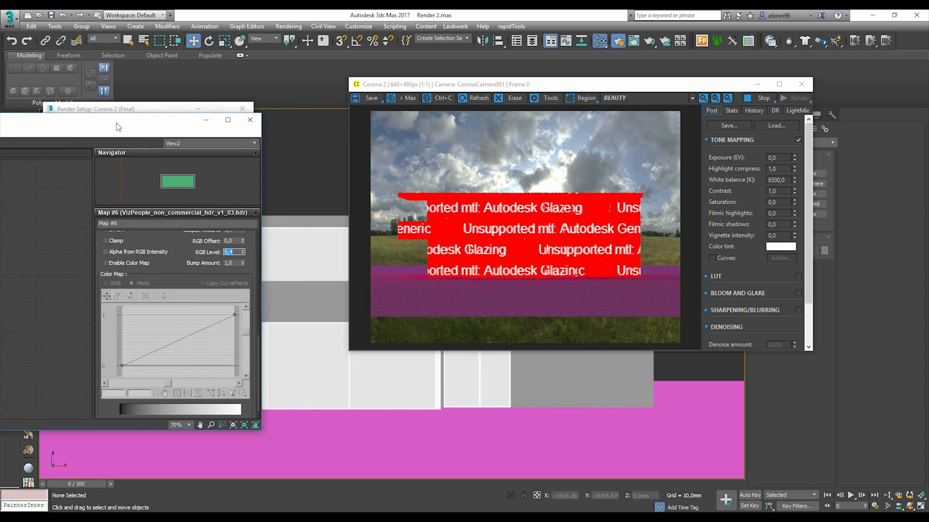
Step: Close the material editor and launch the Corona Converter script
left_click(118, 110)
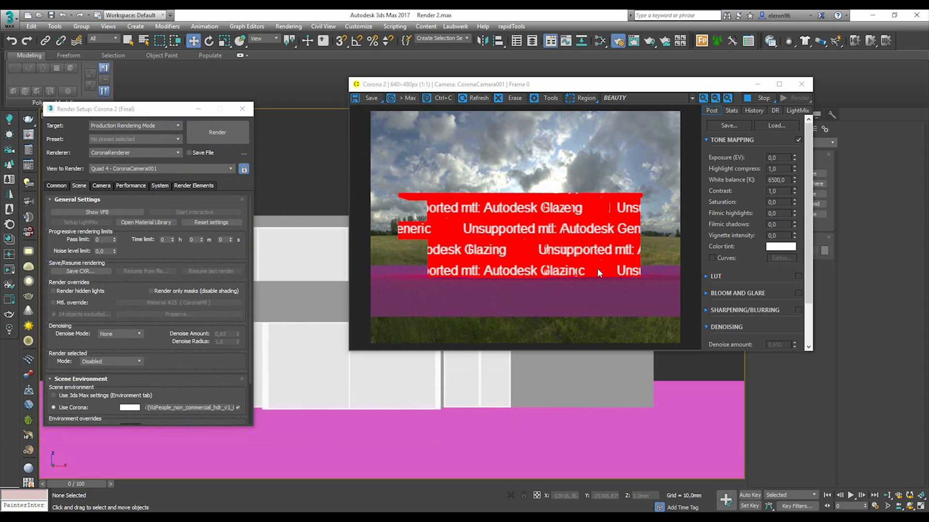
mouse_move(497, 228)
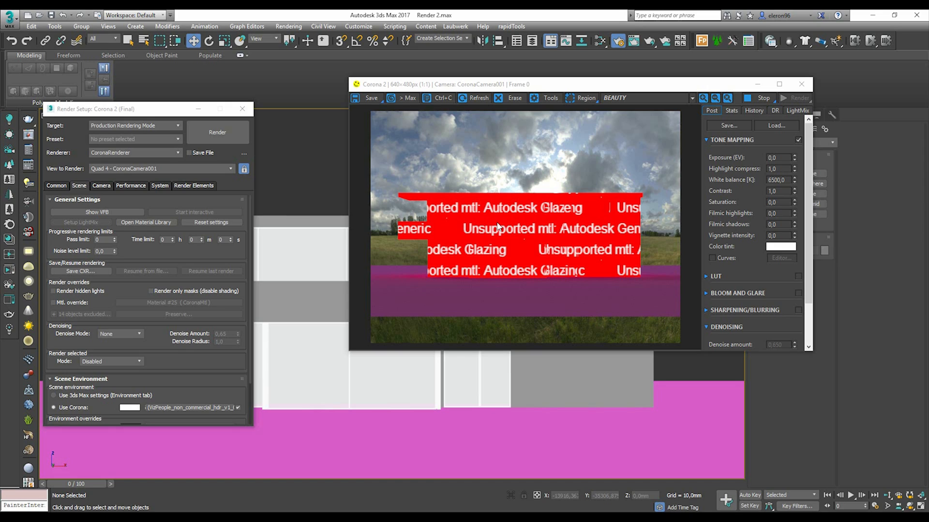
left_click_drag(148, 108, 181, 109)
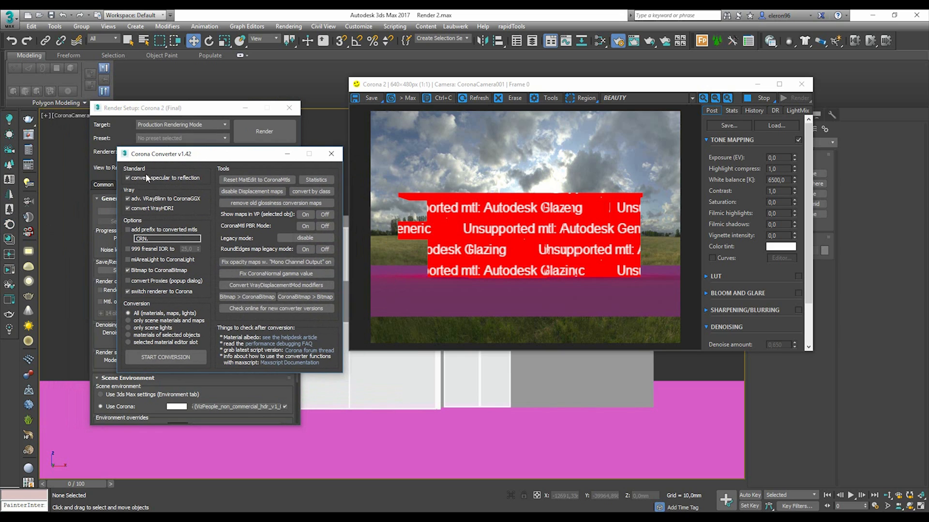
Step: Run Start Conversion on the scene materials, accept the warning and close the converter
left_click(166, 357)
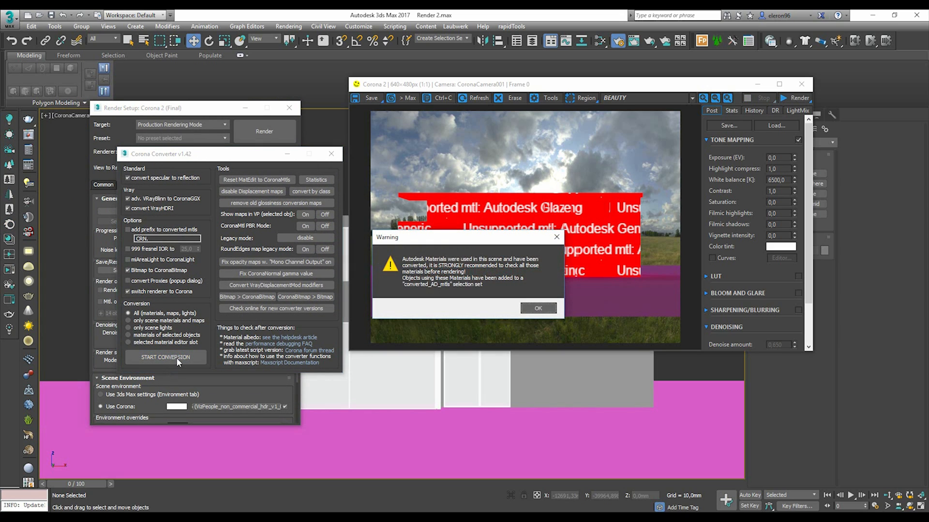
left_click(537, 307)
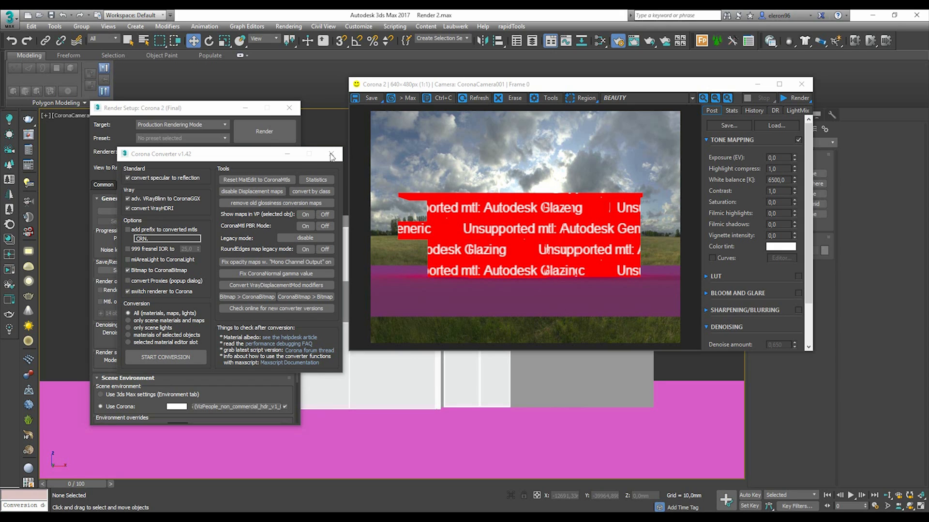
left_click(332, 153)
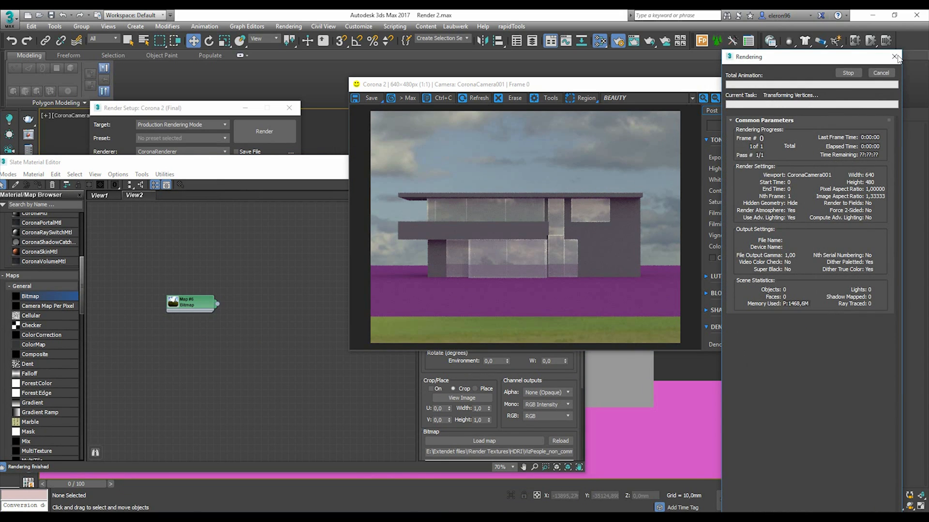
mouse_move(891, 70)
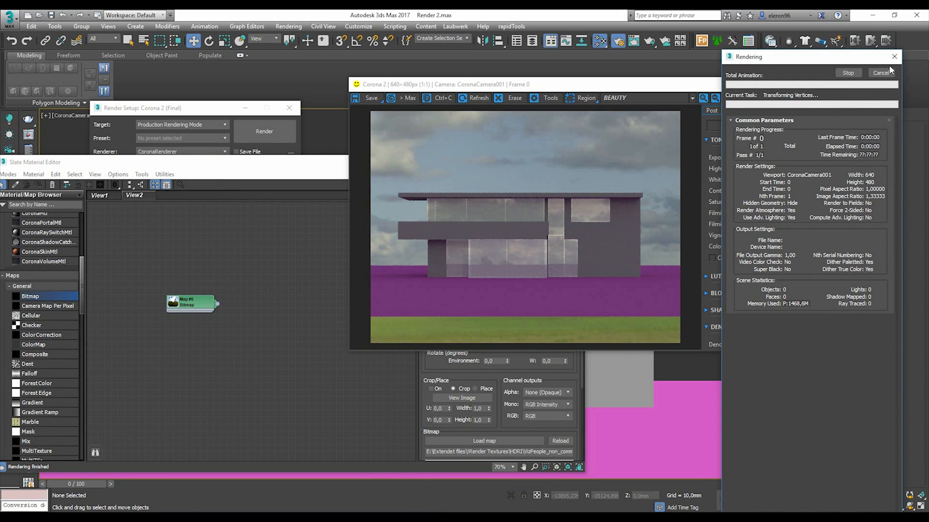
Step: Close the rendering progress window and the Render Setup dialog
left_click(883, 72)
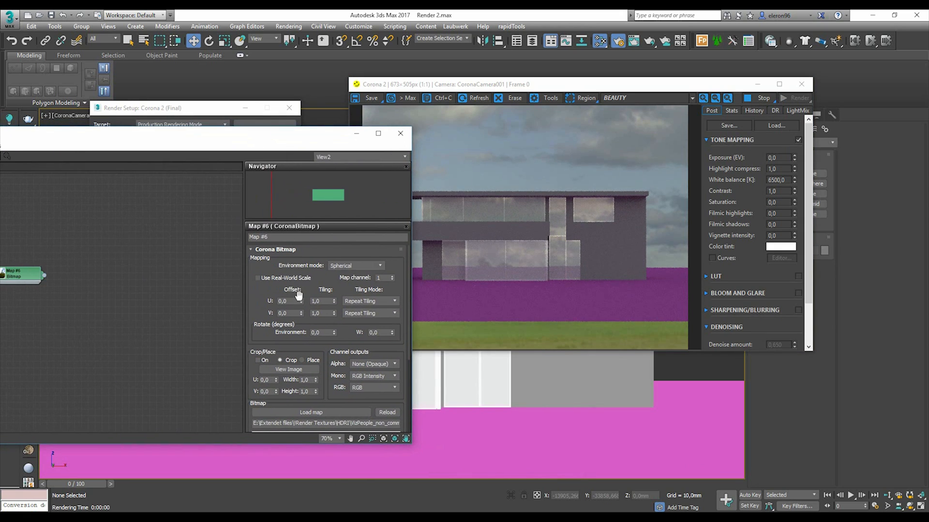
mouse_move(301, 302)
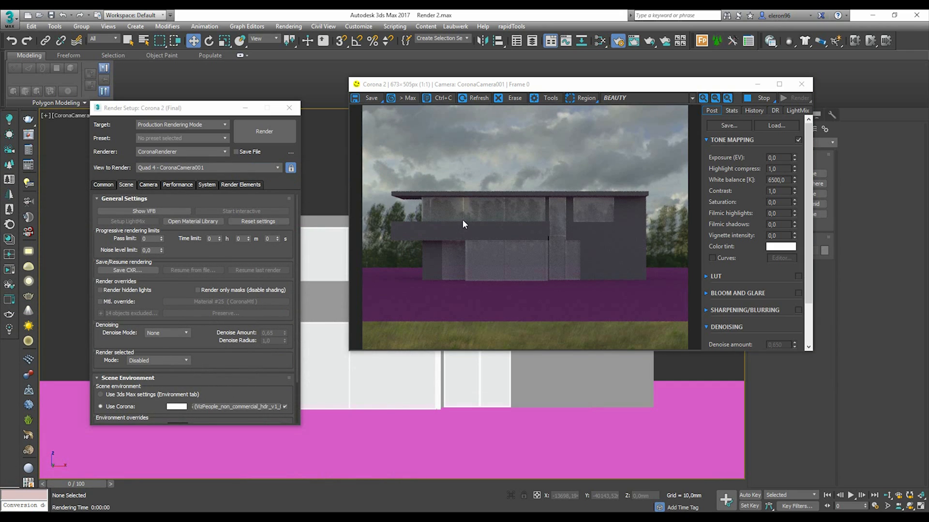
mouse_move(24, 239)
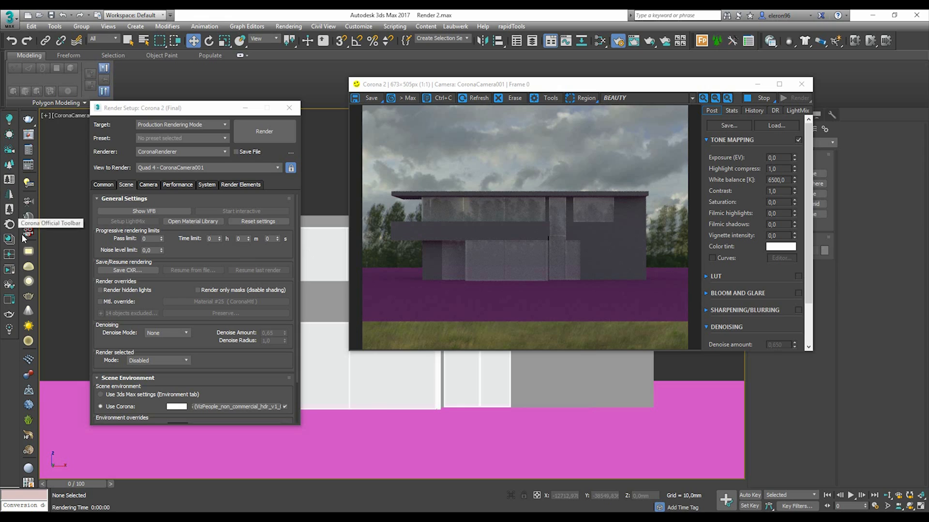
mouse_move(80, 222)
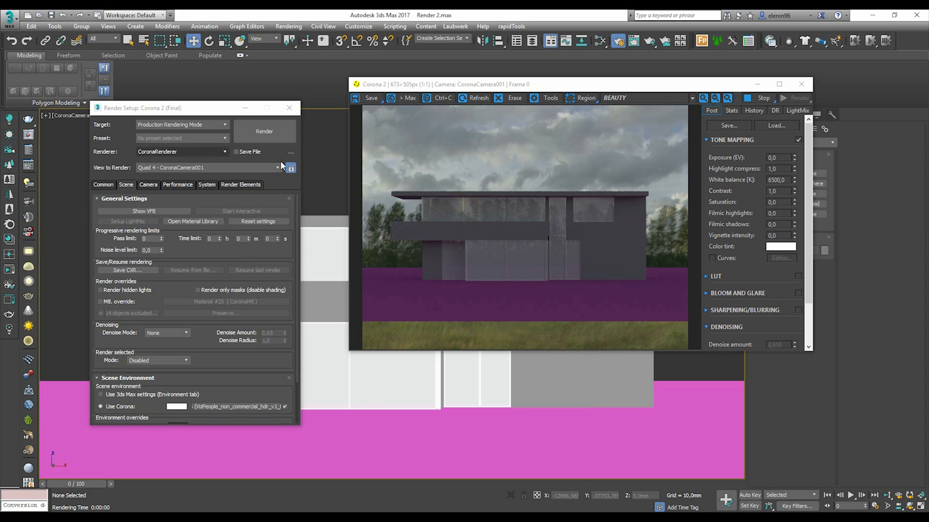
left_click(290, 108)
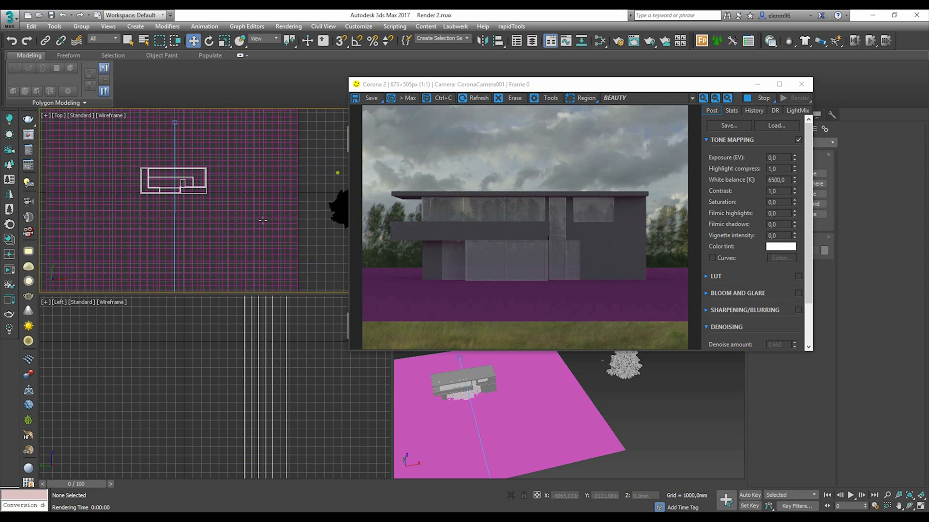
Step: Select CoronaCamera001 in the side view and move it closer to the house
left_click(216, 210)
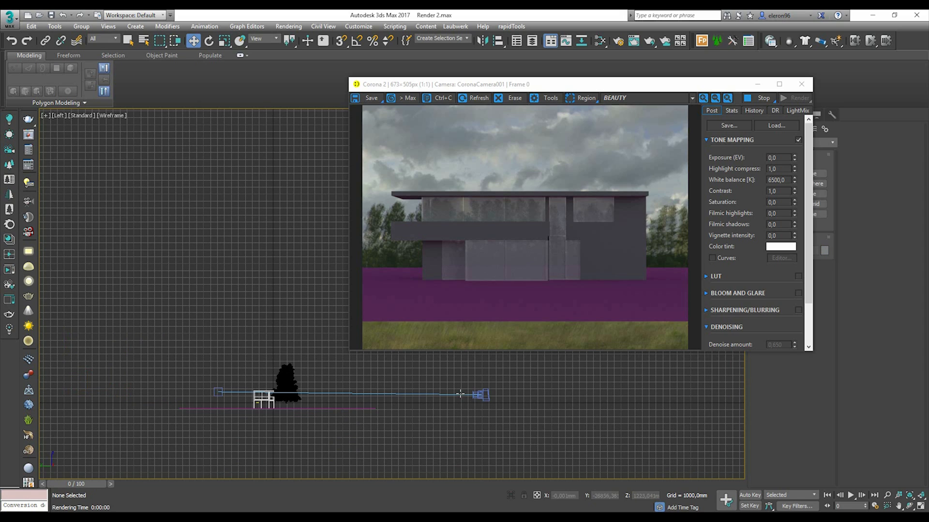
mouse_move(486, 396)
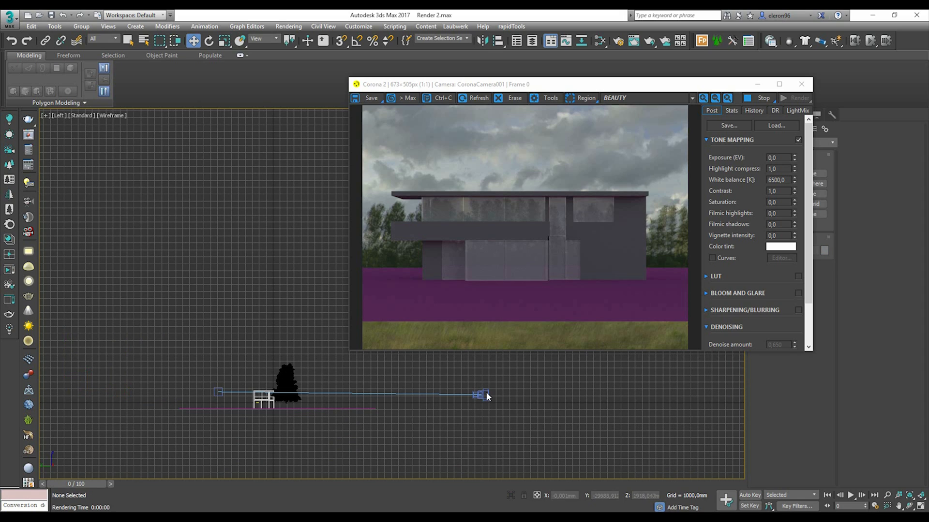
left_click(480, 395)
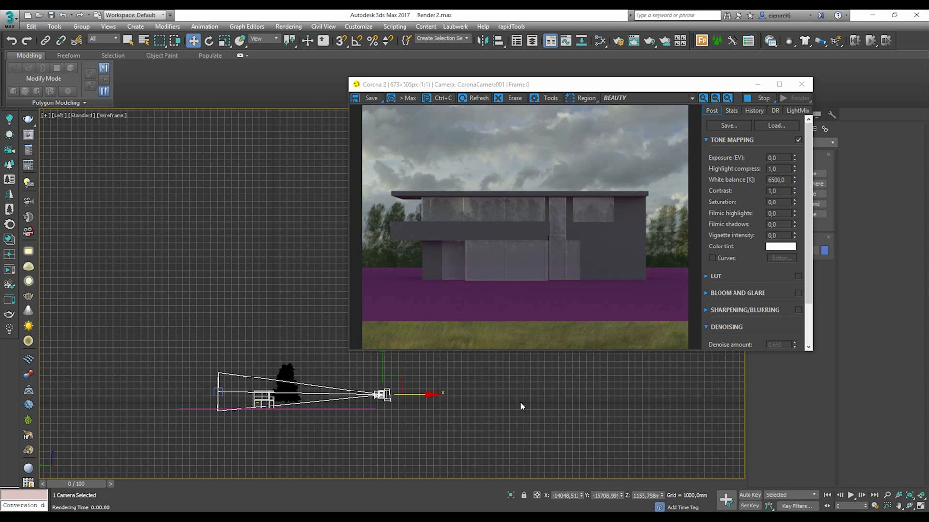
left_click(801, 83)
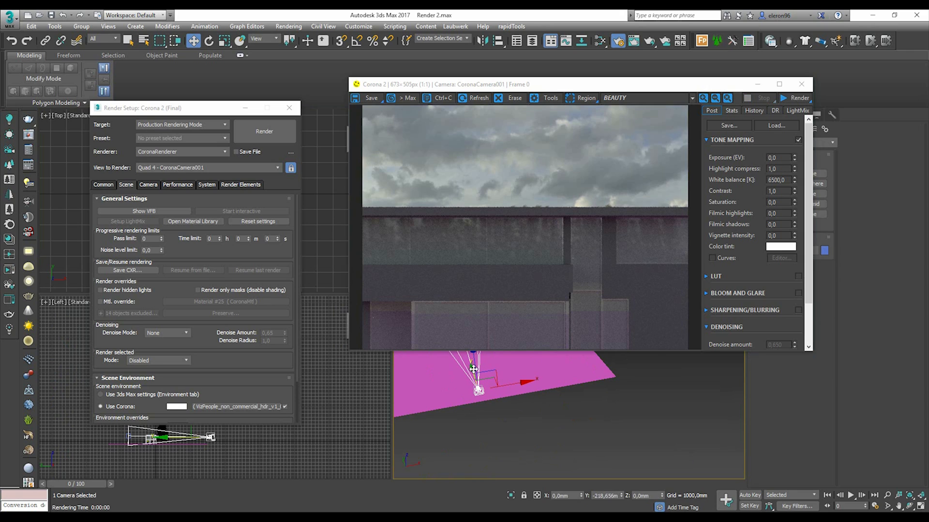
Step: Adjust the HDR bitmap's Environment rotation so brighter clouds sit behind the house
left_click(796, 98)
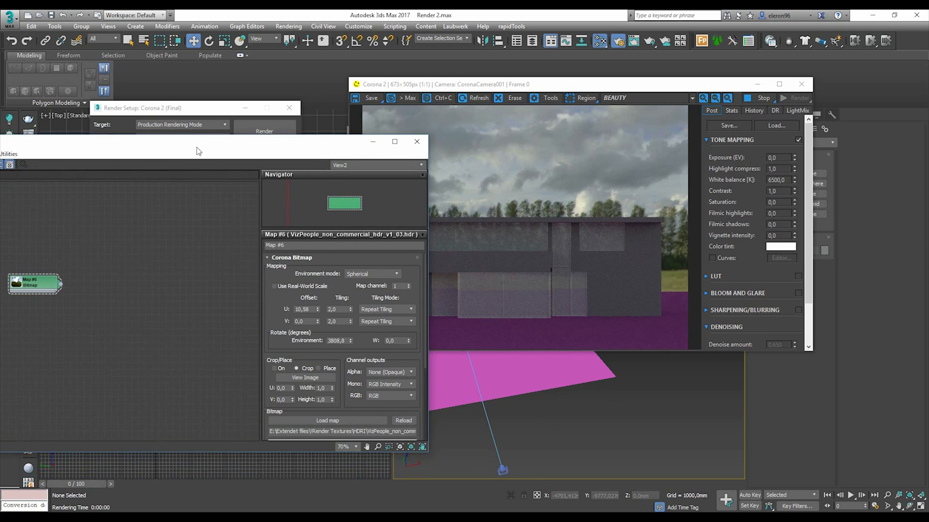
scroll("down", 3)
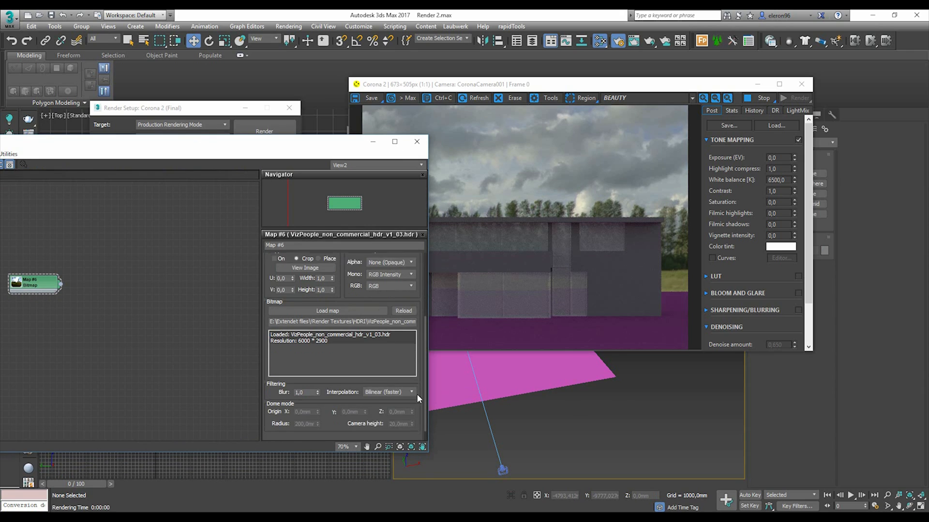
scroll("down", 3)
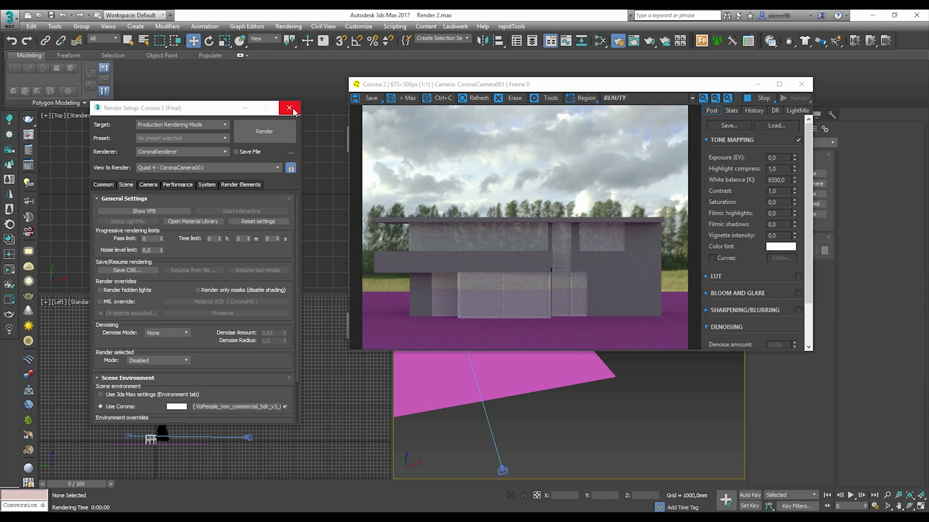
left_click(290, 112)
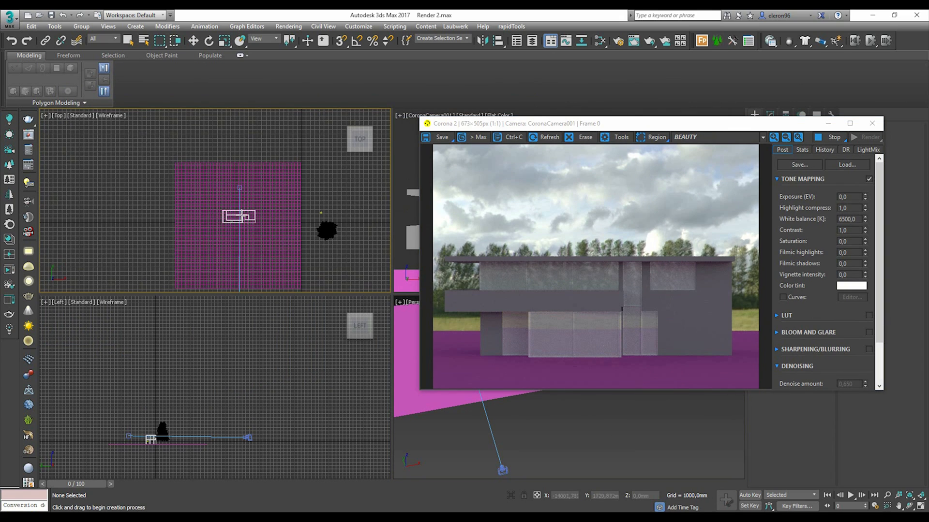
Step: Select CoronaSun001 and enter a much lower Intensity value
left_click(240, 220)
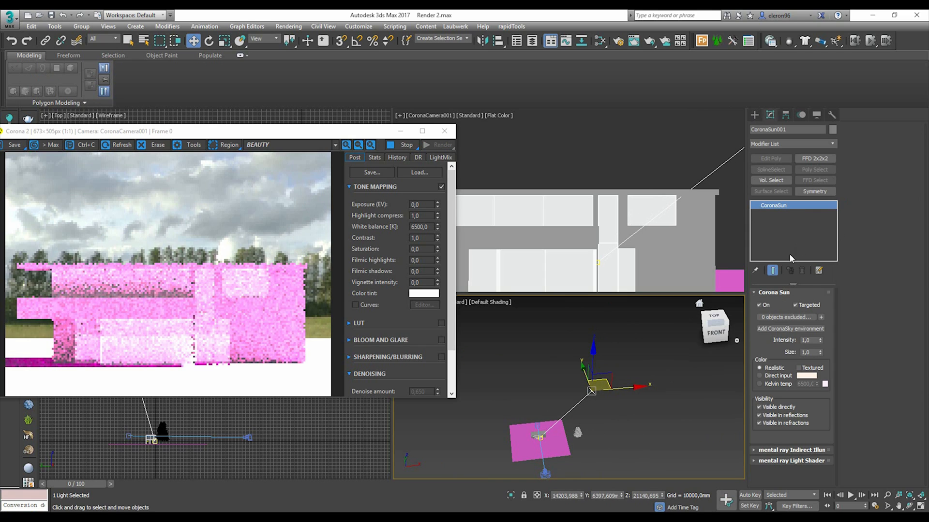
triple_click(808, 340)
type("0,08")
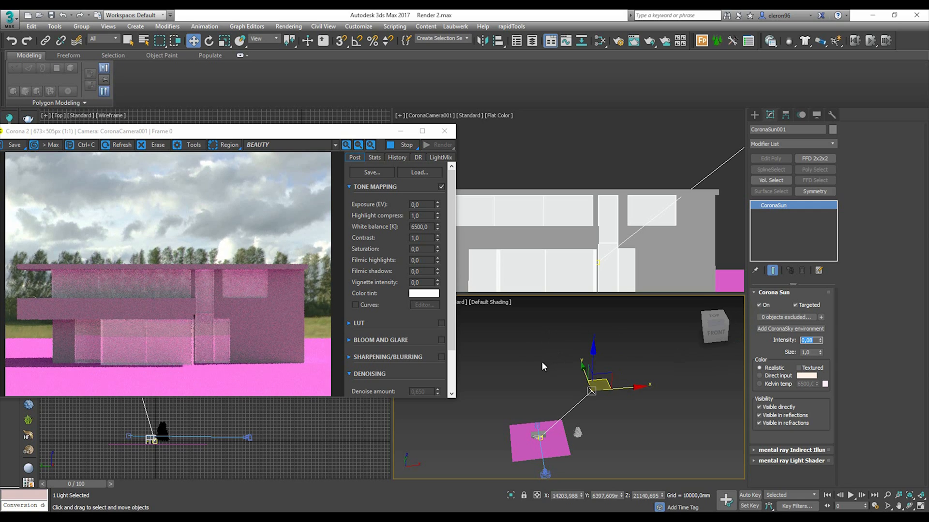
left_click(561, 336)
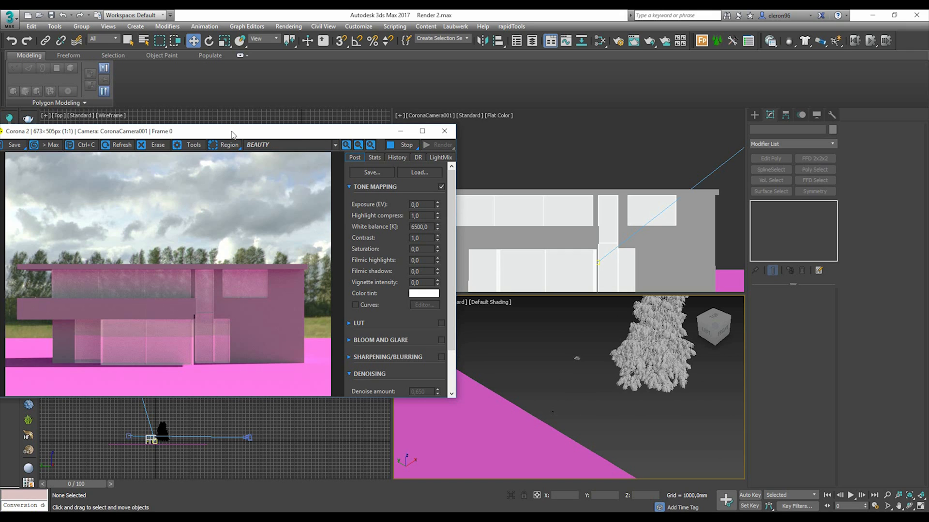
Step: Create a Corona CProxy object from Create > Geometry > Corona and place it in the scene
left_click_drag(231, 131, 231, 48)
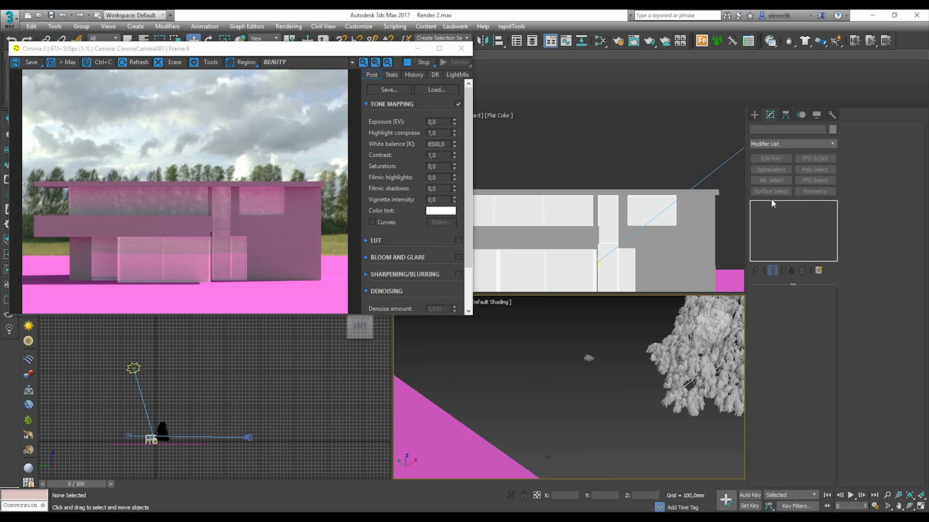
left_click(777, 128)
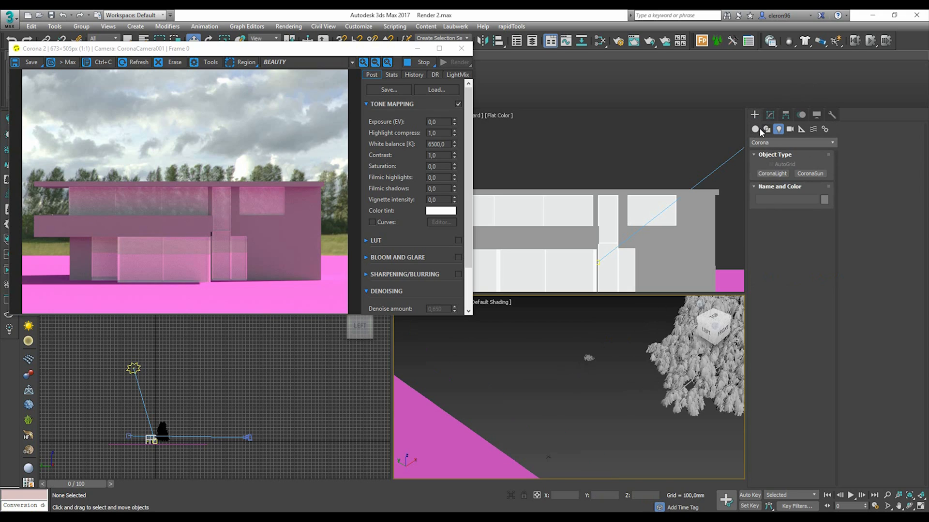
left_click(792, 142)
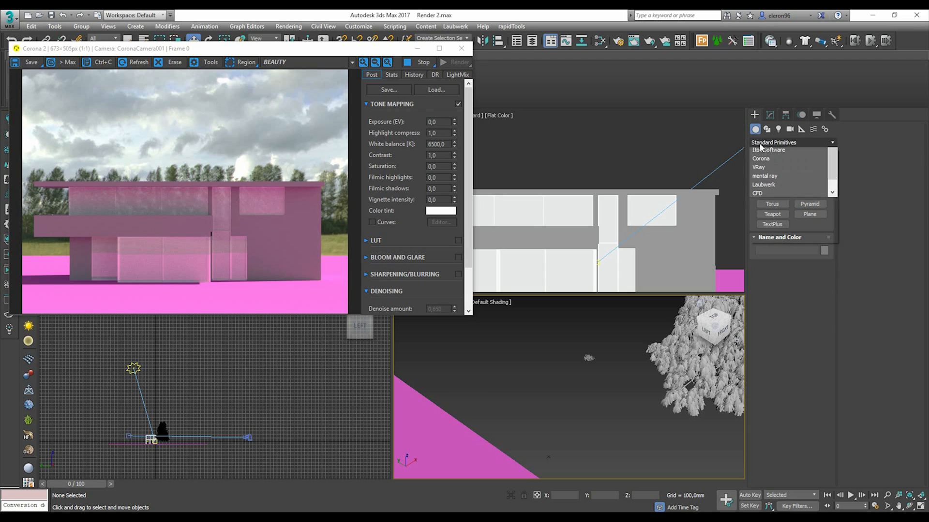
left_click(832, 142)
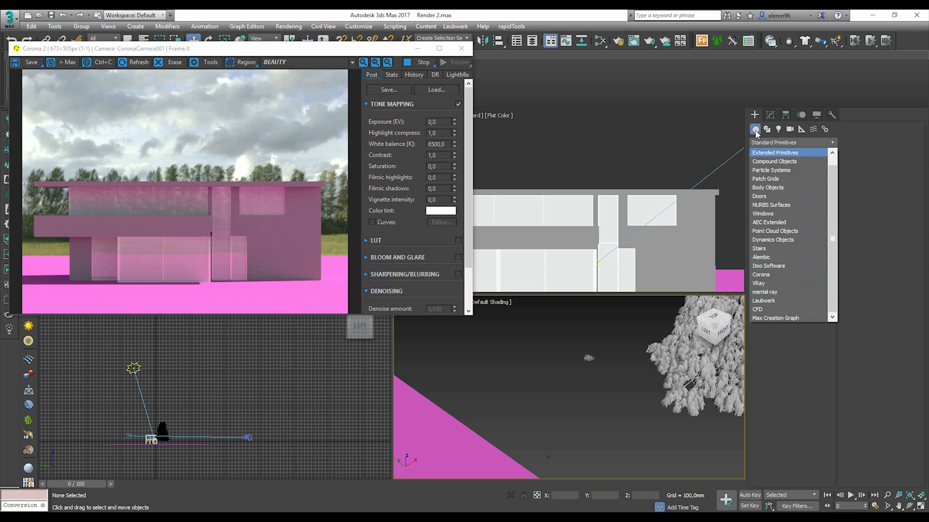
left_click(761, 273)
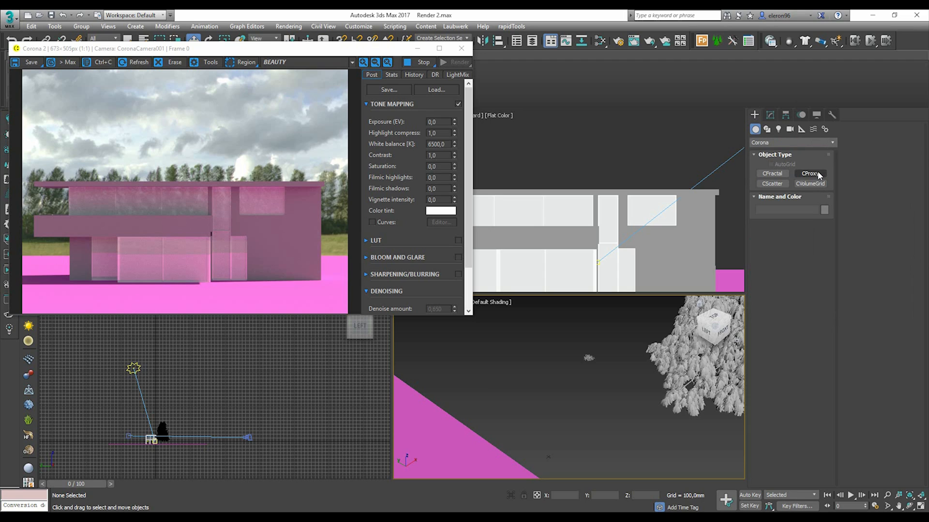
left_click(809, 174)
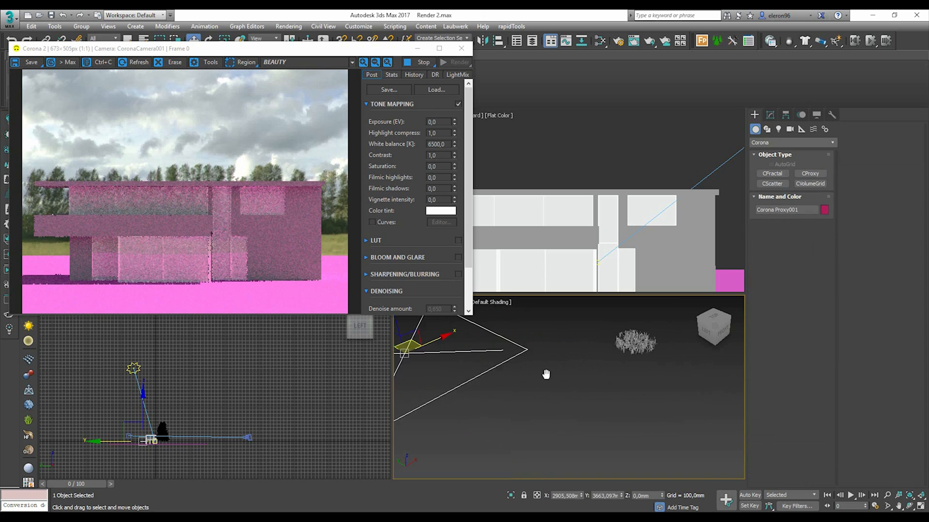
left_click(538, 373)
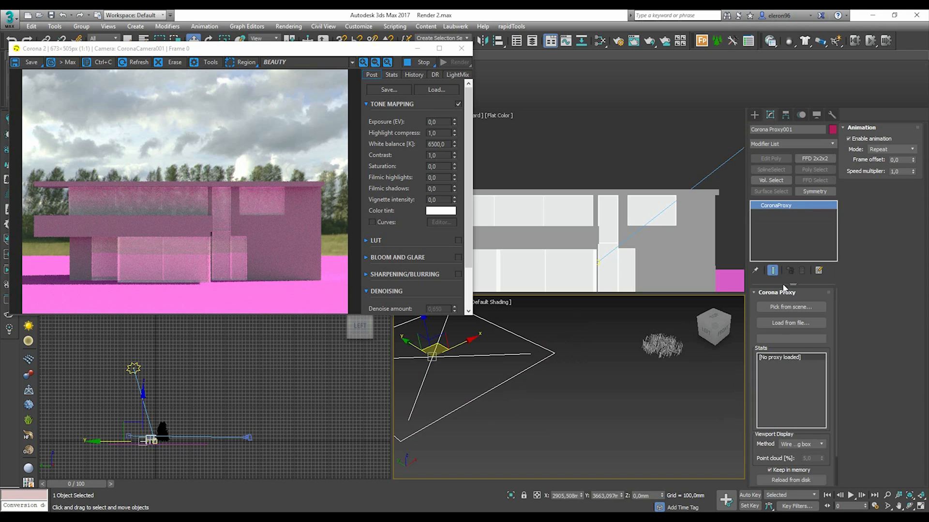
Step: Pick the grass model as the proxy source and overwrite grass.cgeo
left_click(790, 306)
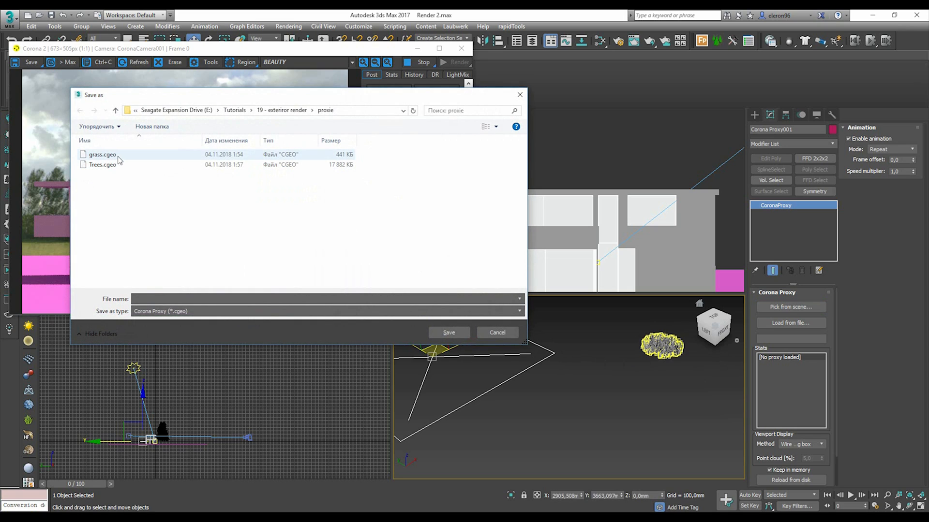
left_click(448, 331)
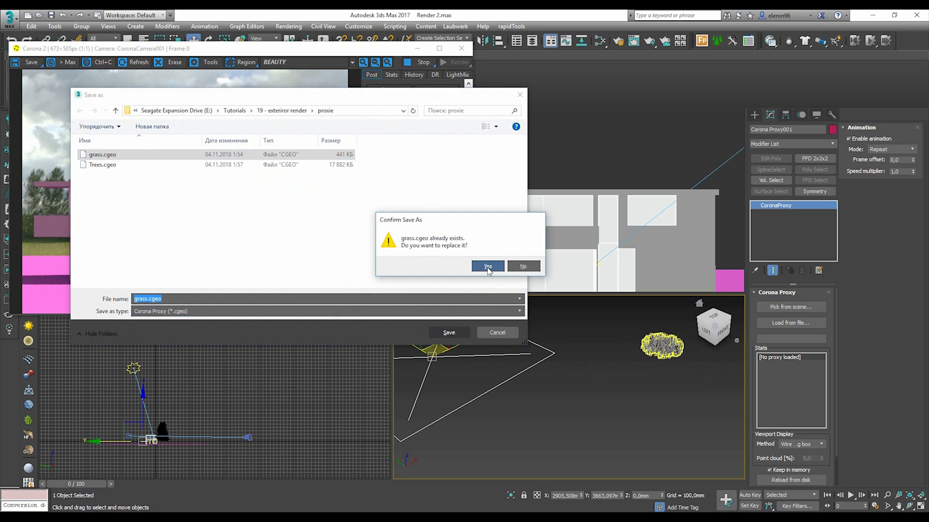
left_click(486, 266)
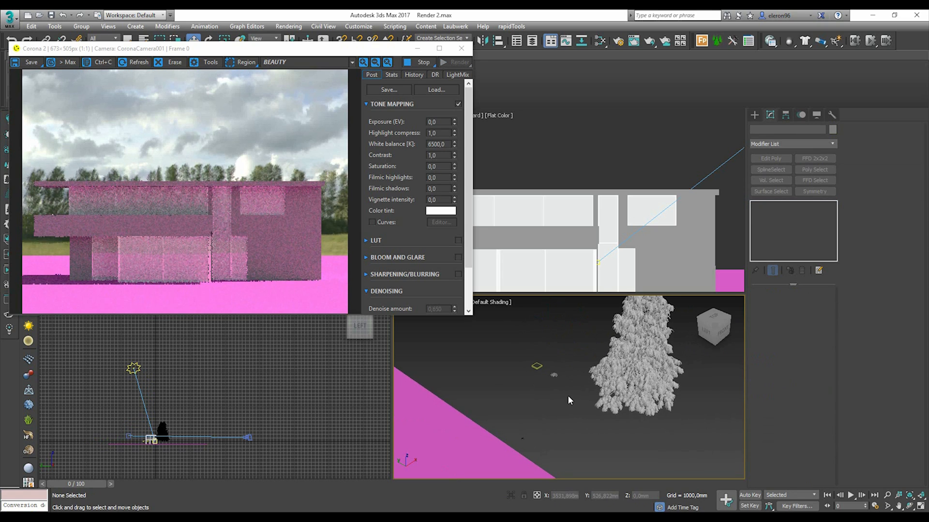
Step: Place a second proxy, pick the tree model and save it as Trees.cgeo
left_click(754, 115)
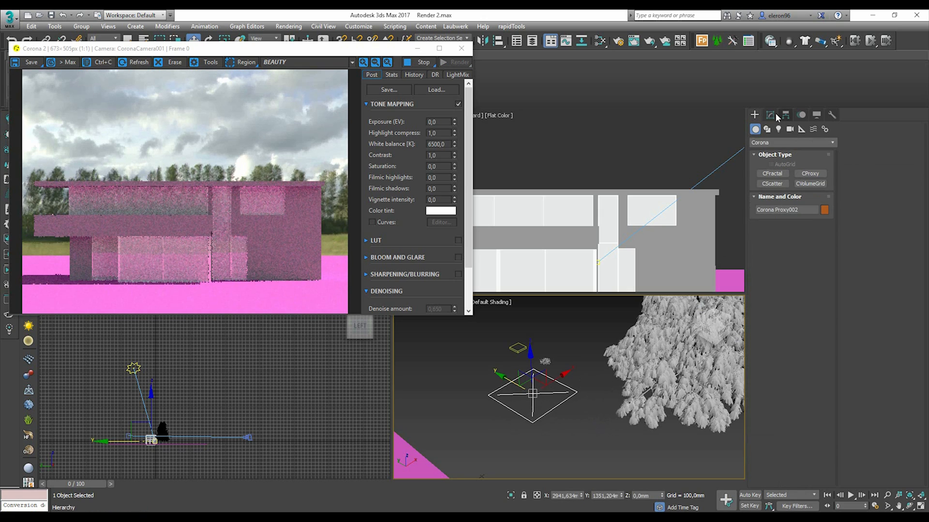
left_click(769, 115)
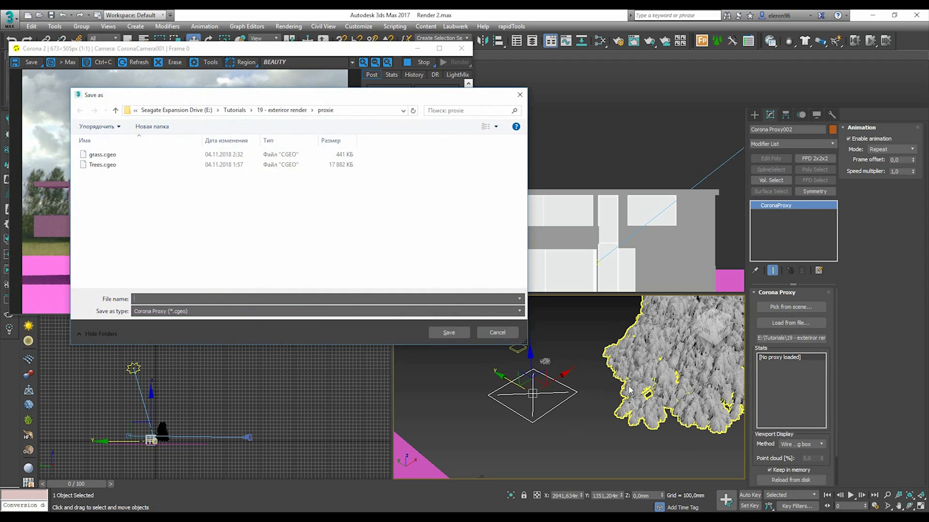
left_click(102, 165)
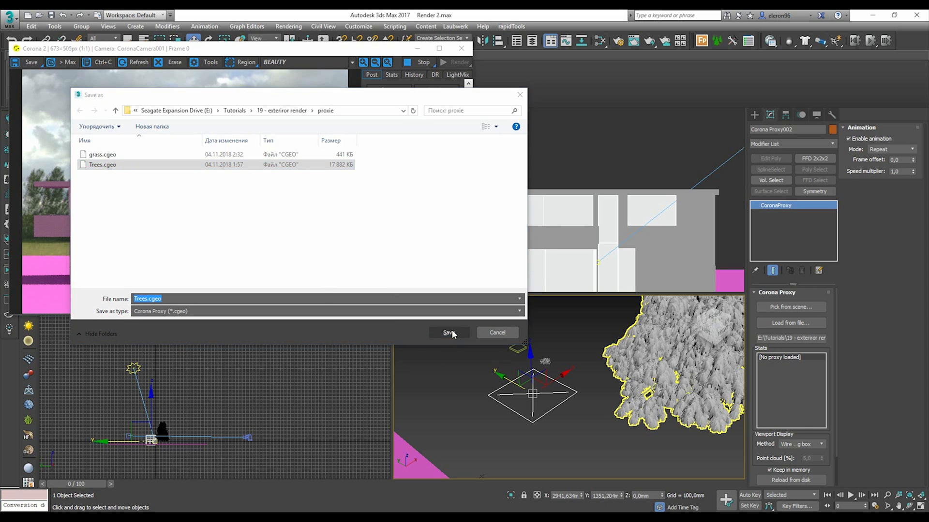
left_click(448, 332)
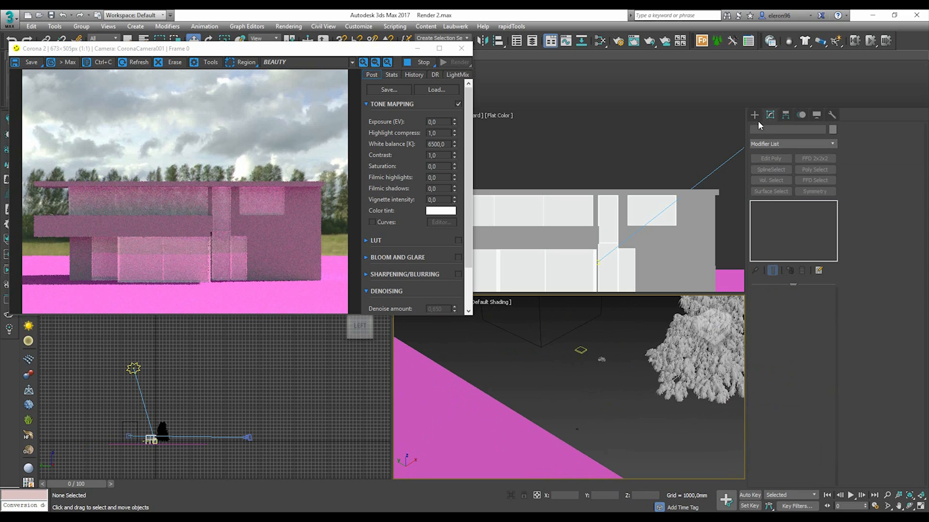
Step: Add the ground plane as the Corona Scatter's distribution surface
left_click(755, 115)
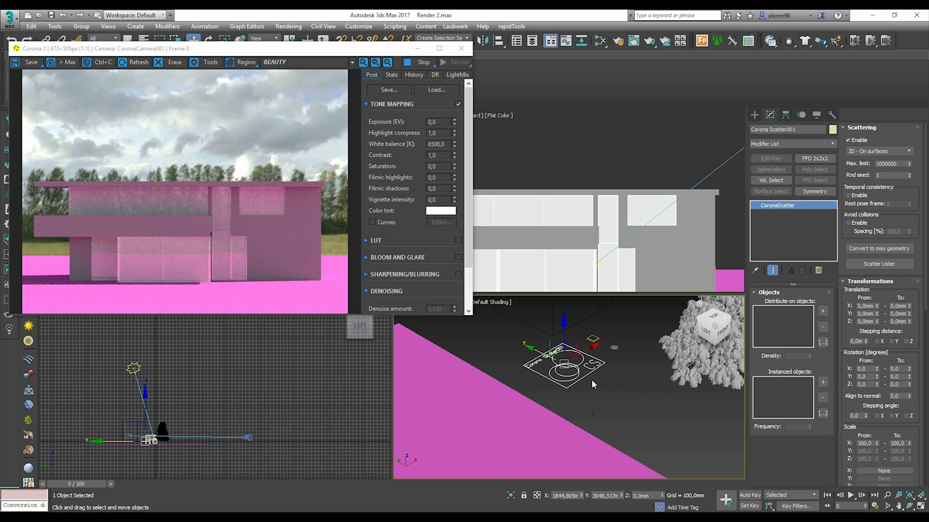
left_click(702, 350)
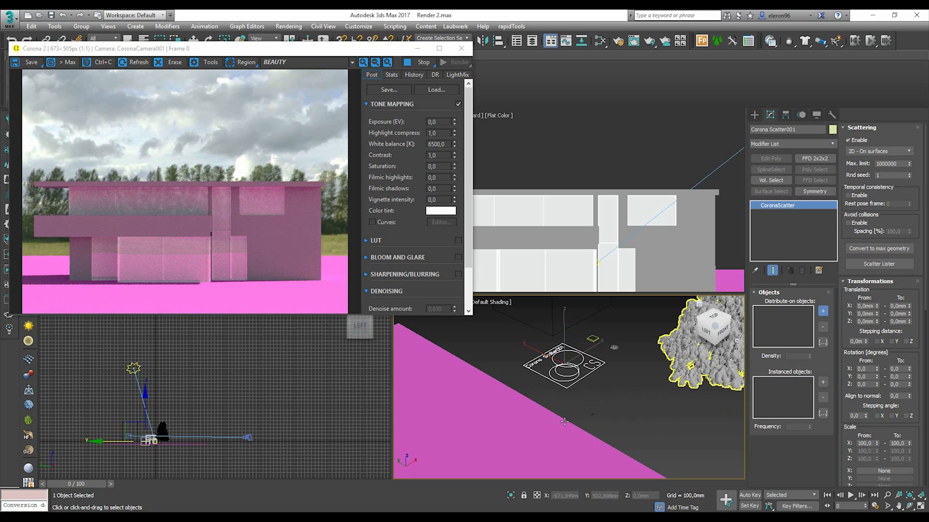
left_click(822, 310)
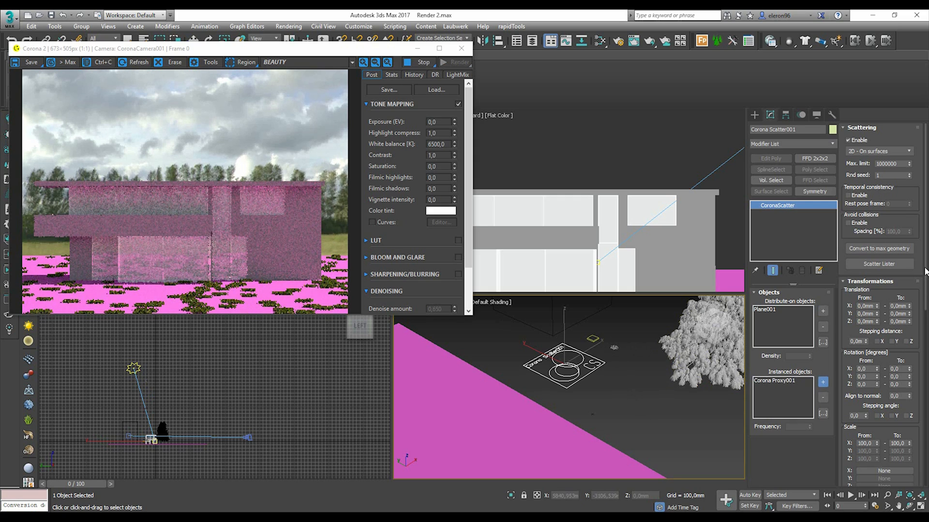
Step: Set the Surface Scattering Count to 30000 and apply it
scroll("down", 3)
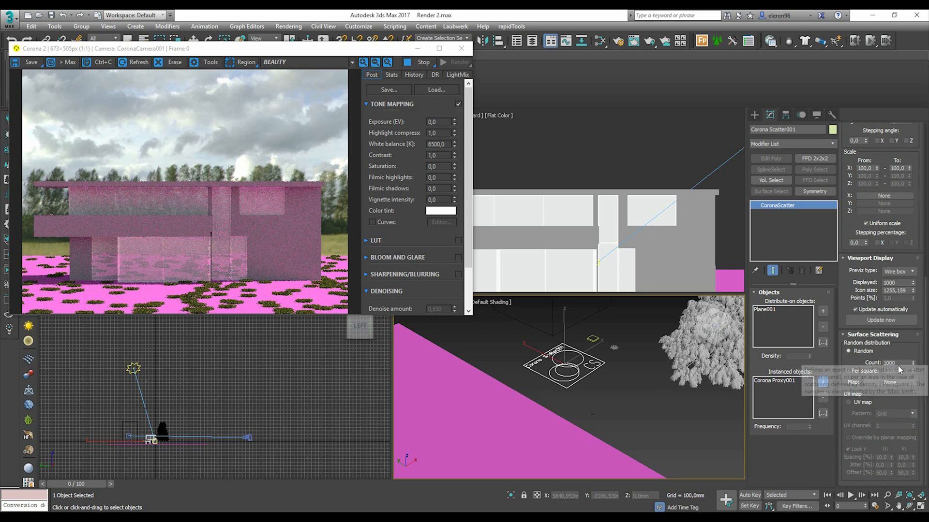
triple_click(888, 362)
type("30000")
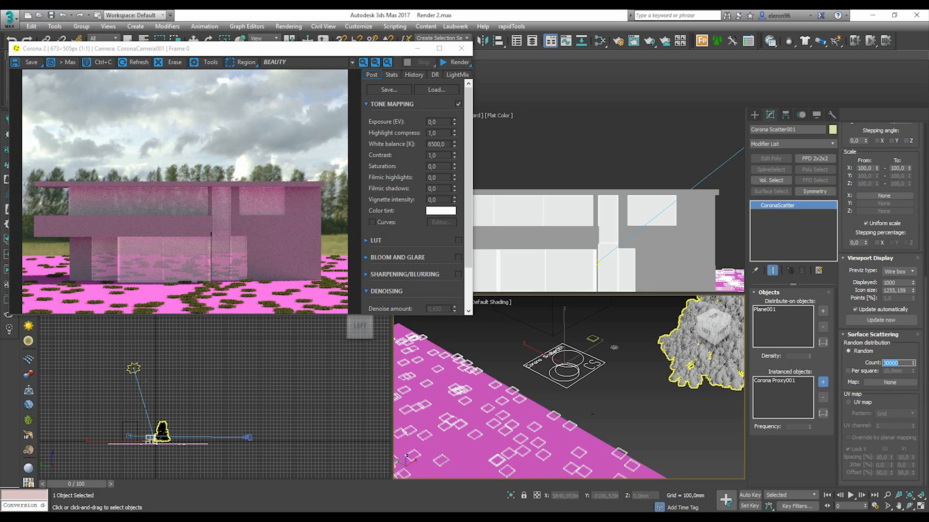
left_click(459, 62)
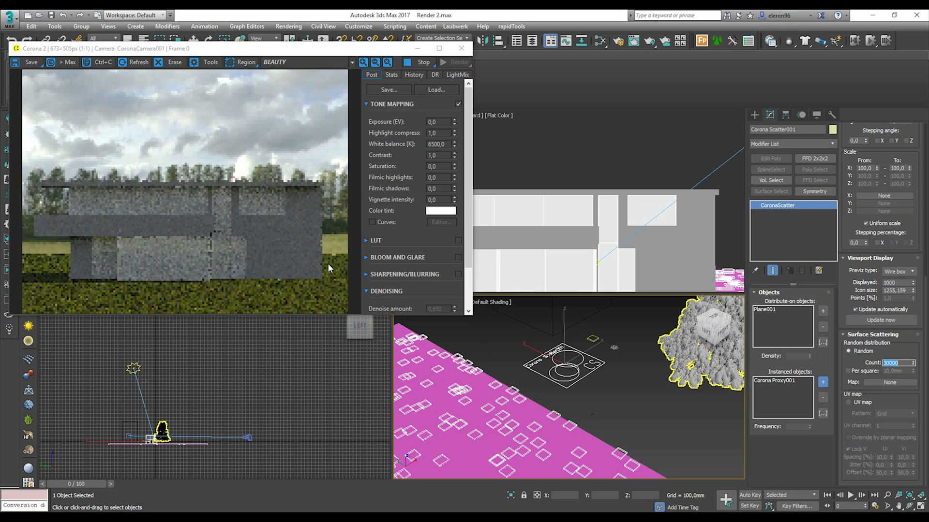
mouse_move(634, 381)
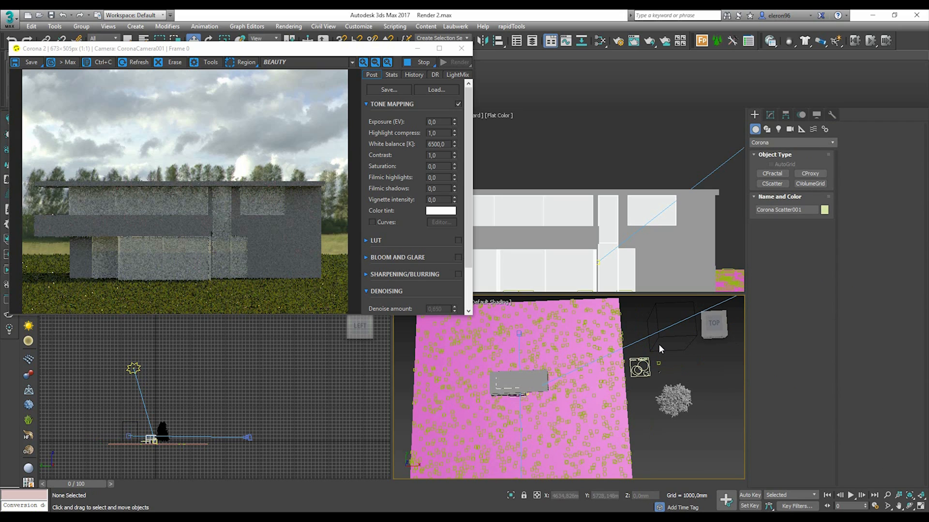
Step: Add a VertexPaint modifier to the ground plane Plane001
left_click(669, 323)
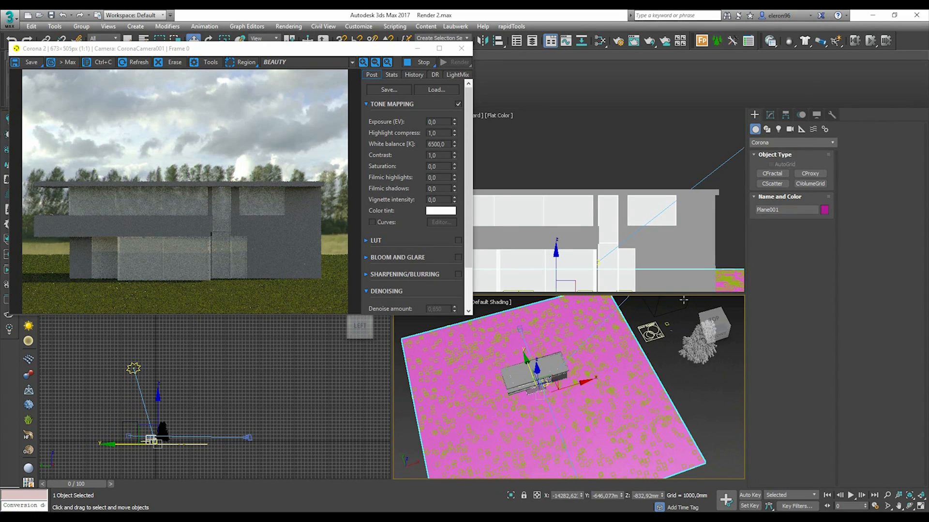
left_click(769, 128)
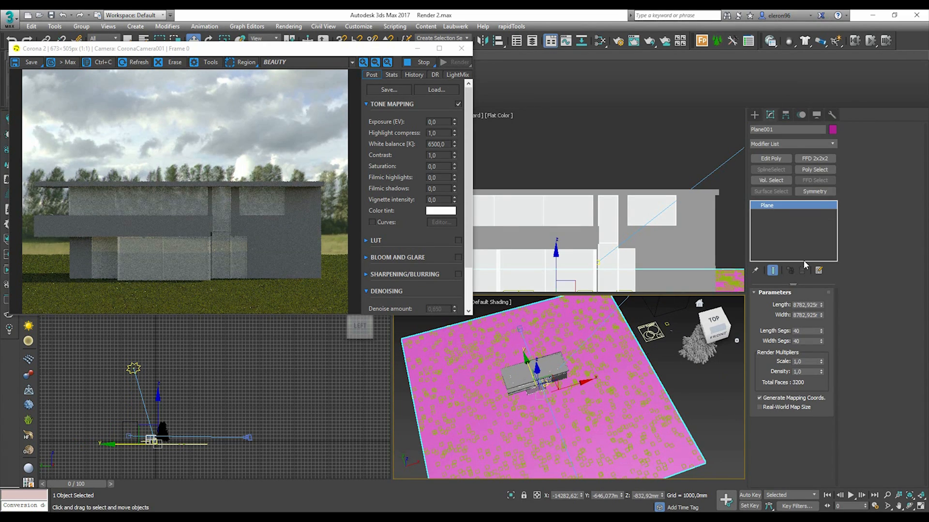
left_click(790, 143)
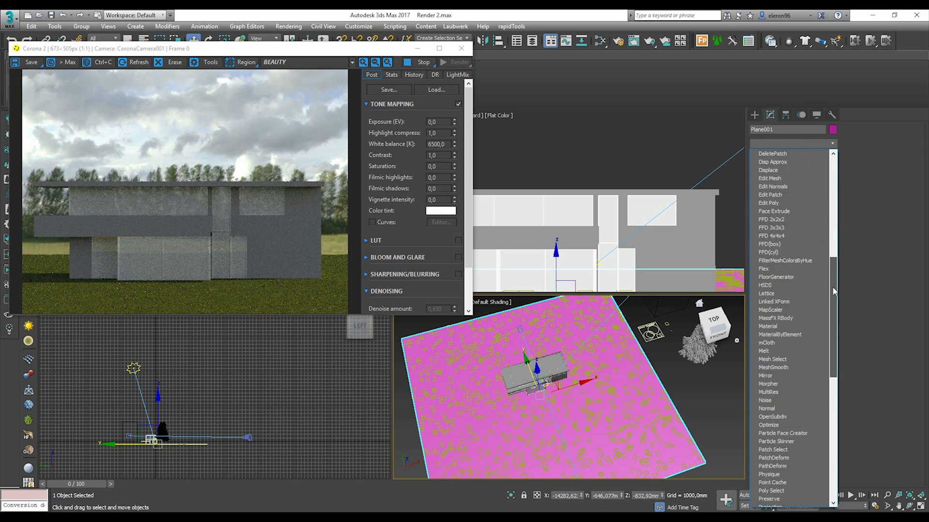
scroll("down", 3)
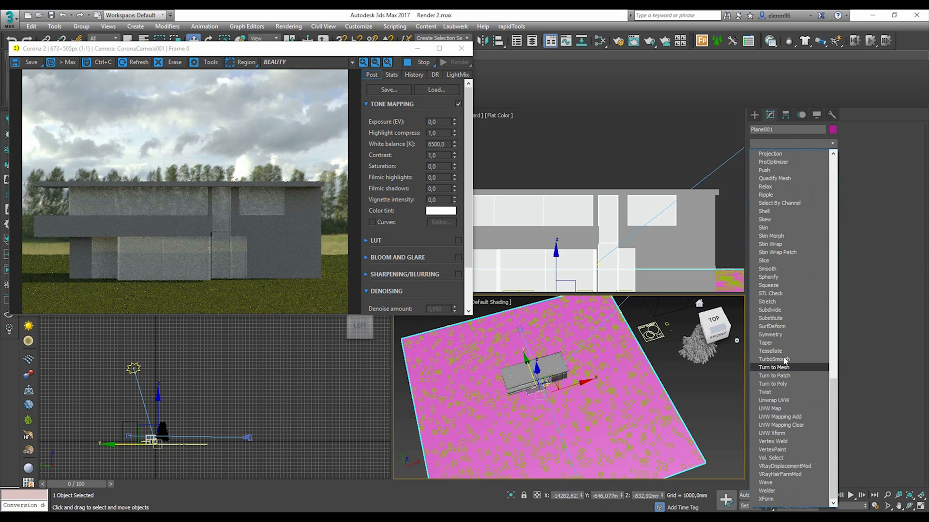
mouse_move(787, 450)
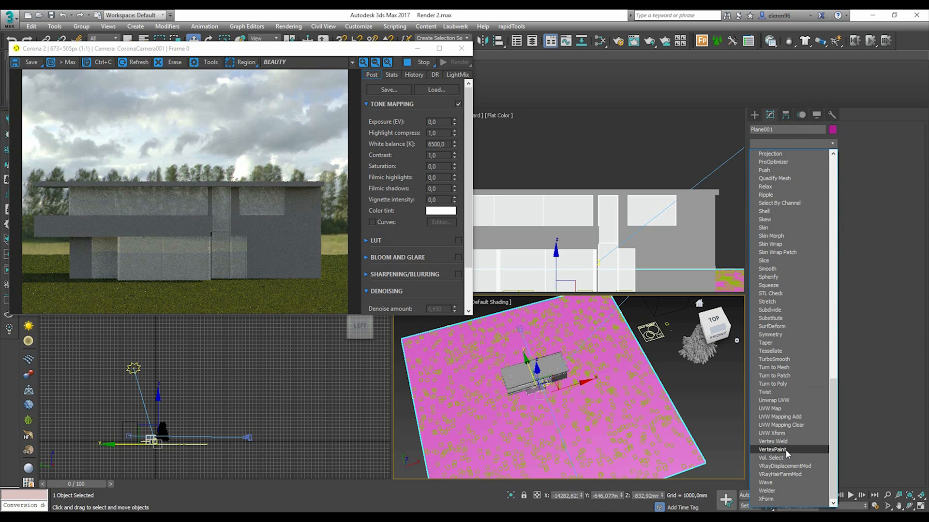
left_click(772, 450)
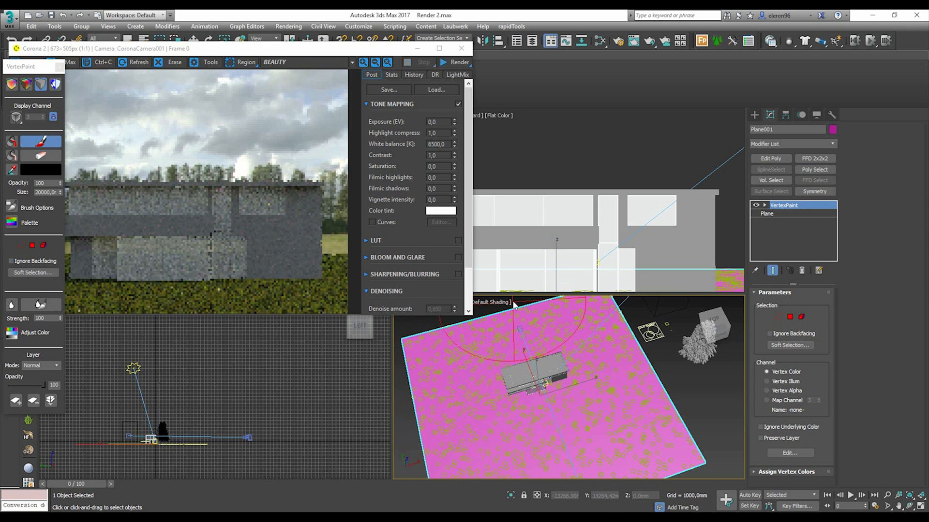
Step: Paint the plane's vertices black with a white fade along one edge
left_click(459, 62)
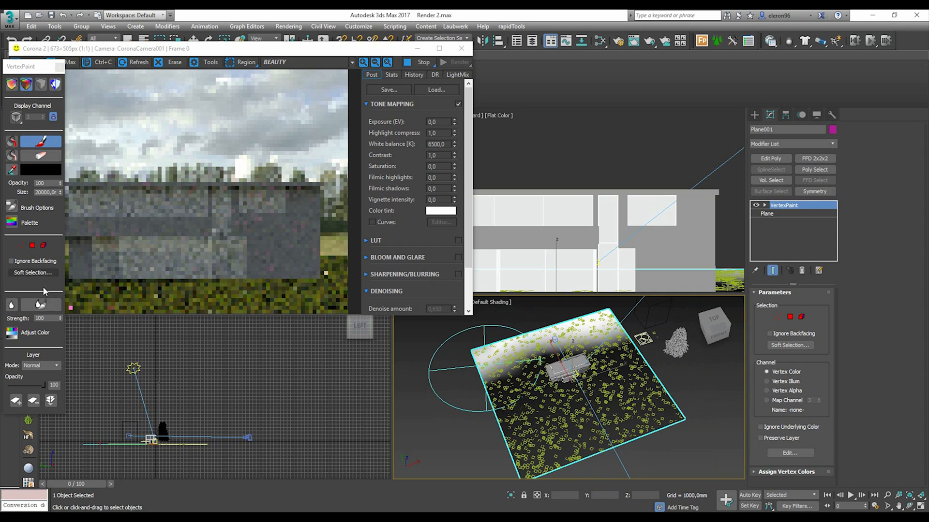
left_click(439, 48)
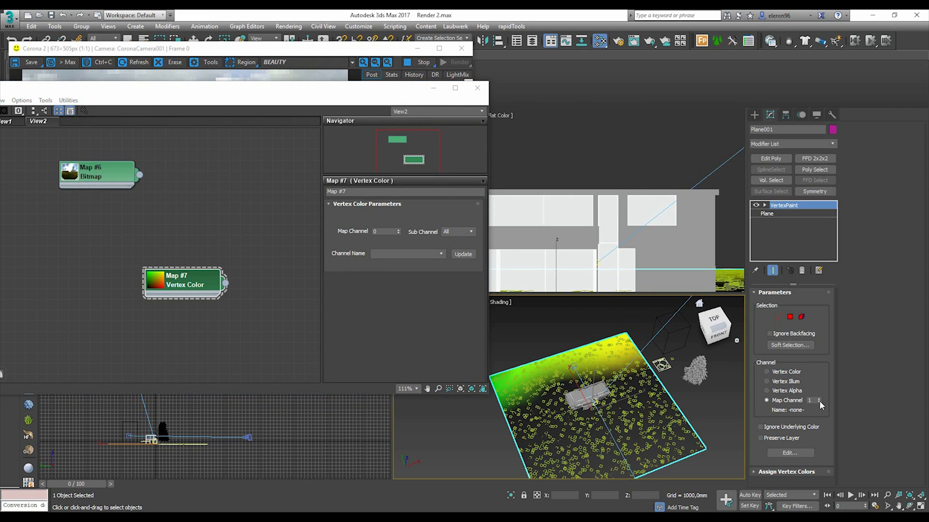
Step: Set both the VertexPaint modifier and the Vertex Color map to map channel 3
triple_click(810, 400)
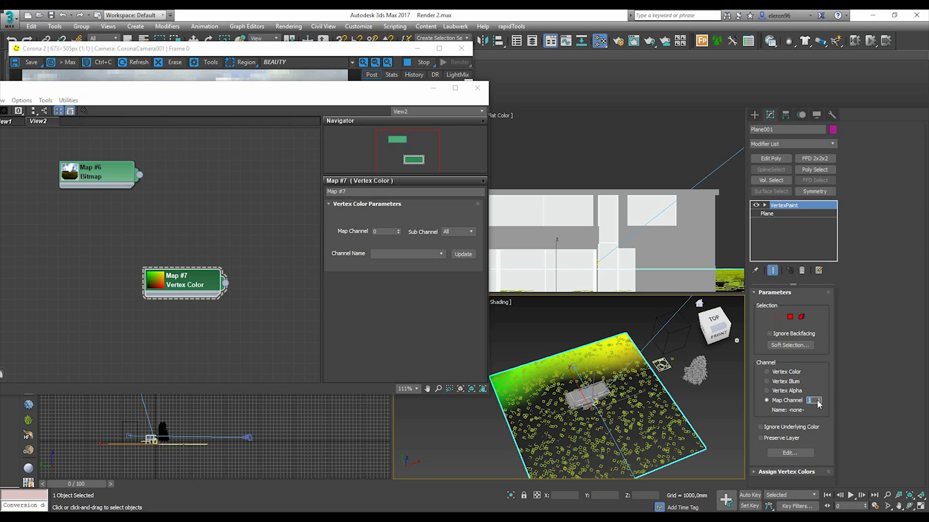
left_click(818, 397)
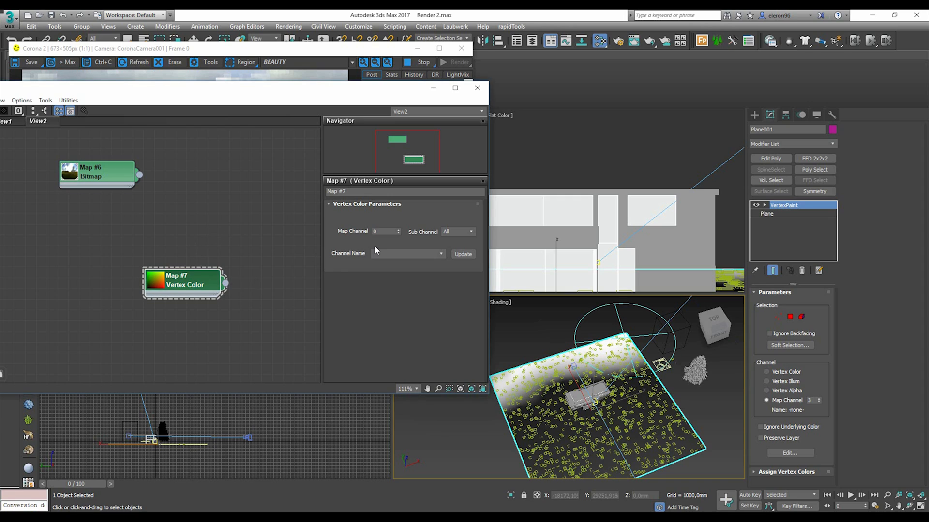
left_click(398, 230)
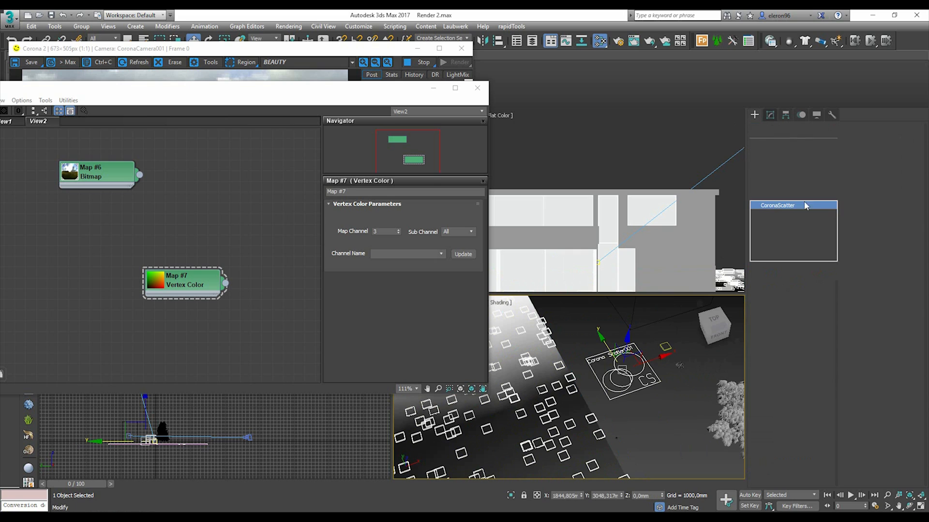
Step: Create a new Corona Scatter using the ground plane as its distribution surface
left_click(793, 205)
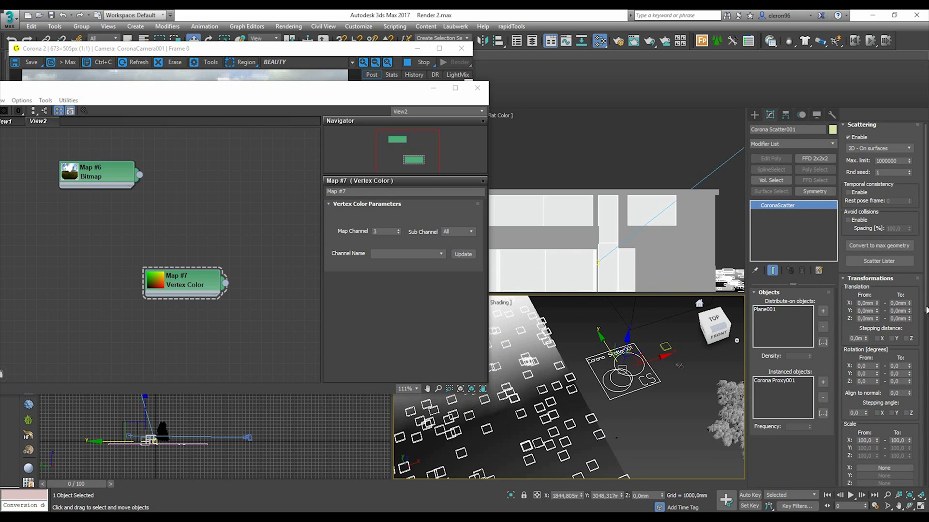
scroll("down", 3)
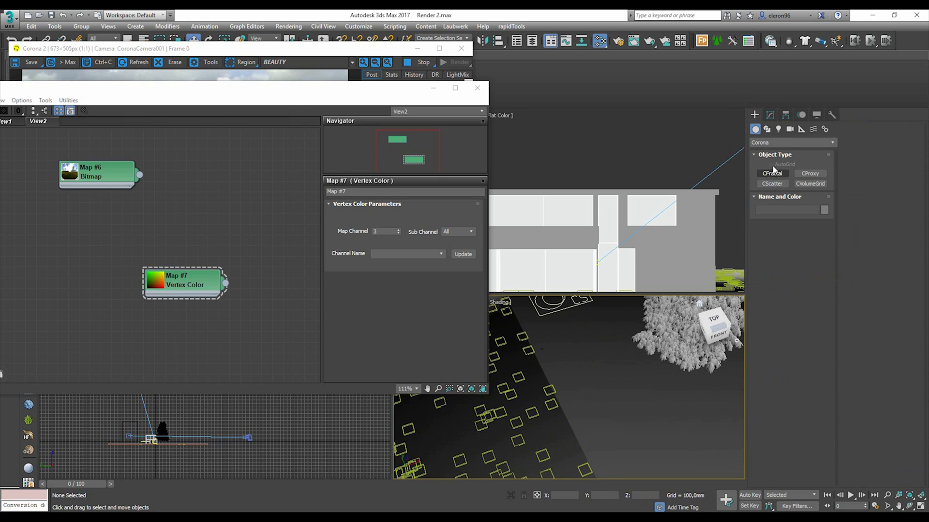
left_click(771, 182)
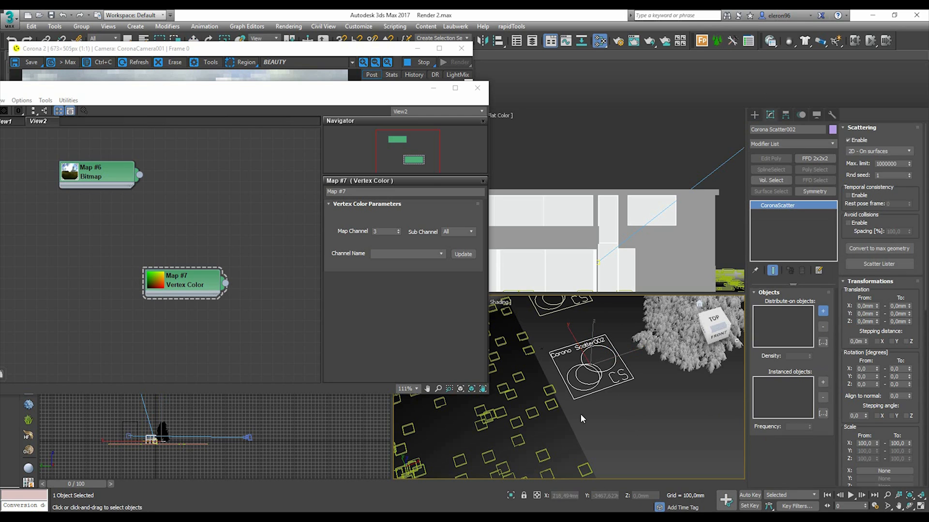
left_click(822, 311)
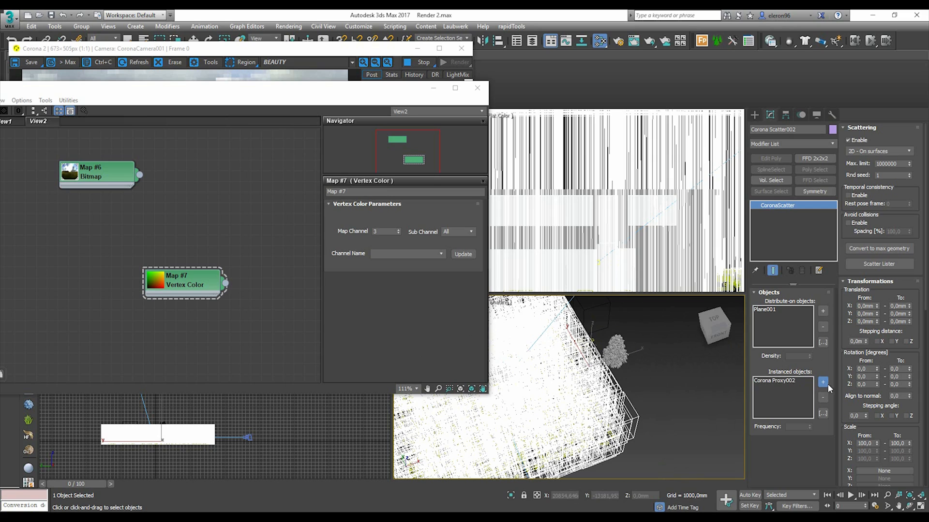
mouse_move(924, 307)
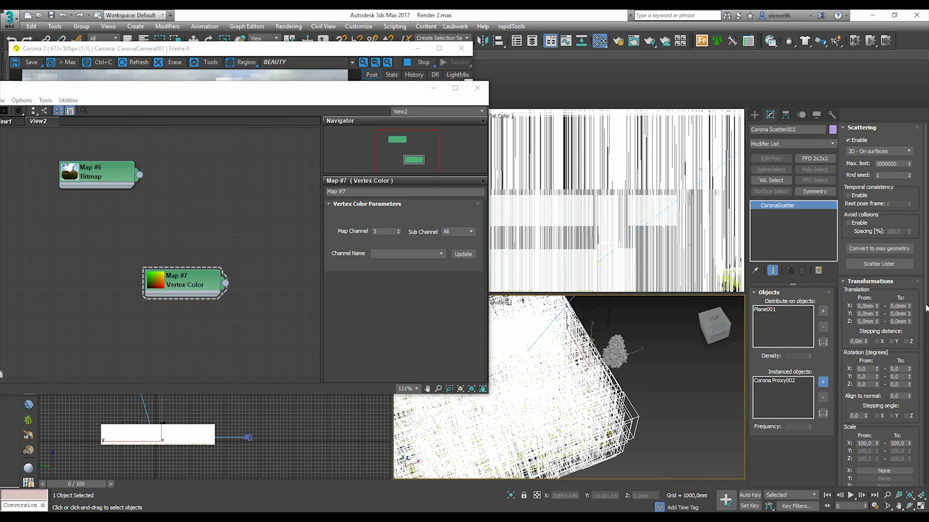
Step: Link the Vertex Color map as instance to drive 15 scattered tree proxies
scroll("down", 3)
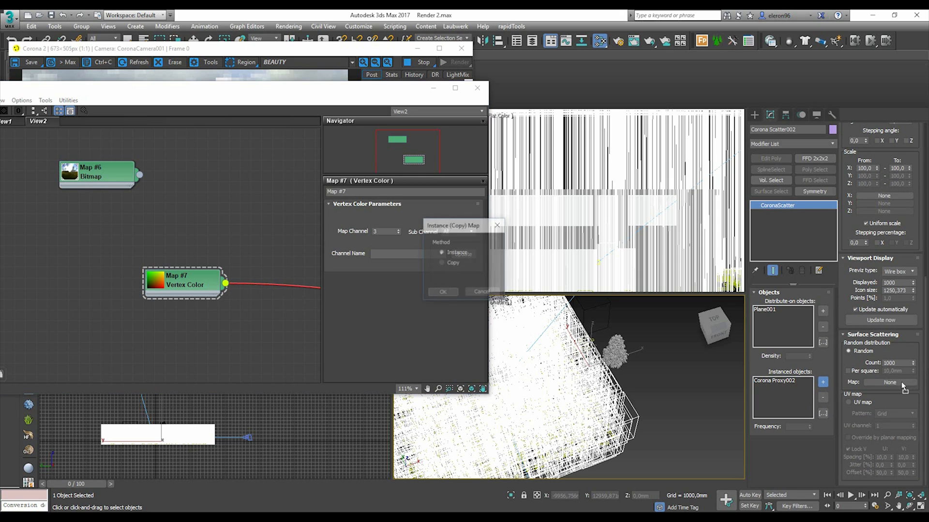
left_click(442, 291)
type("15")
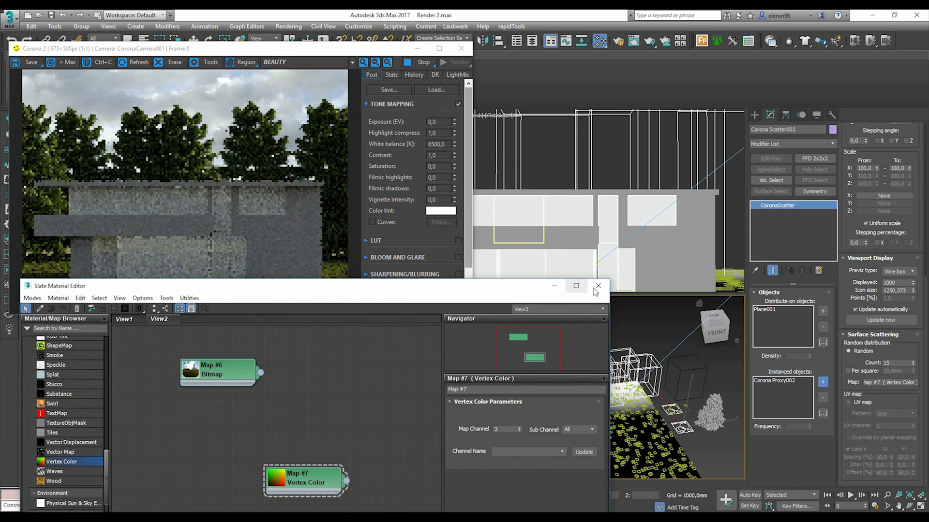
left_click(597, 286)
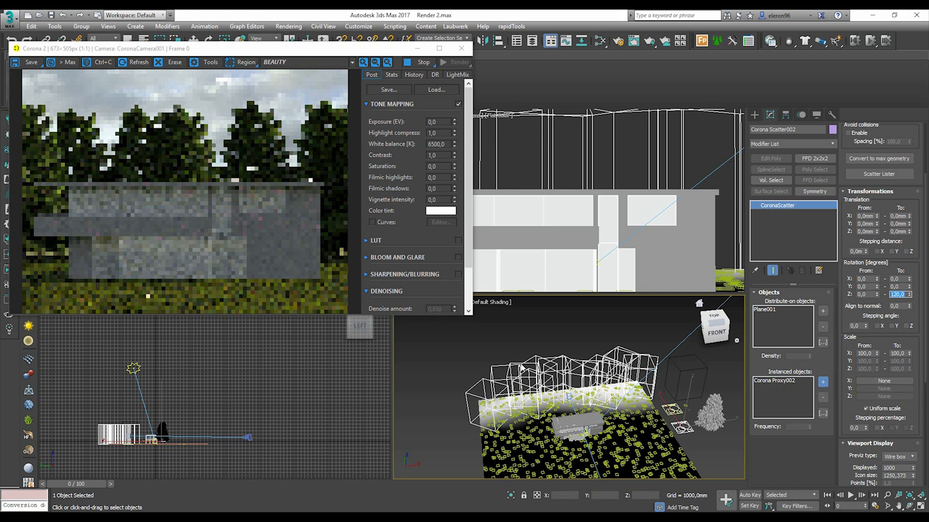
mouse_move(500, 387)
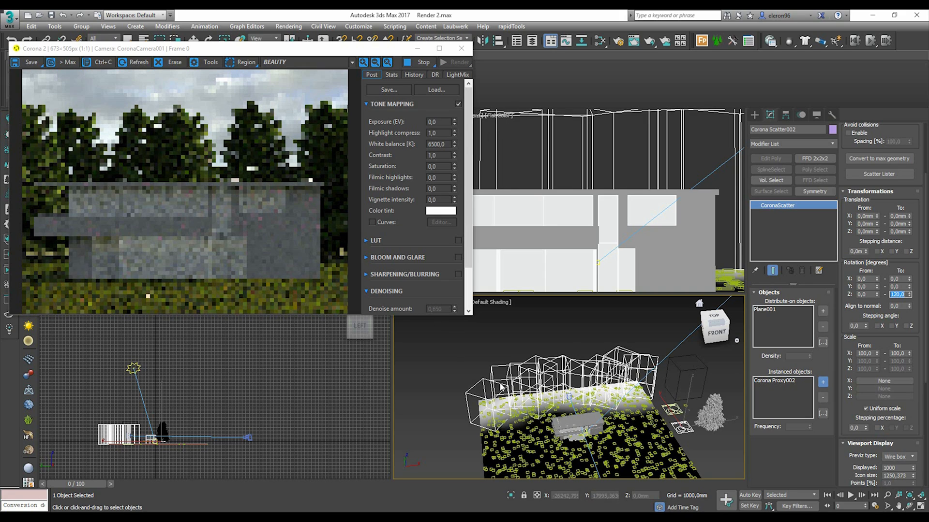
mouse_move(568, 376)
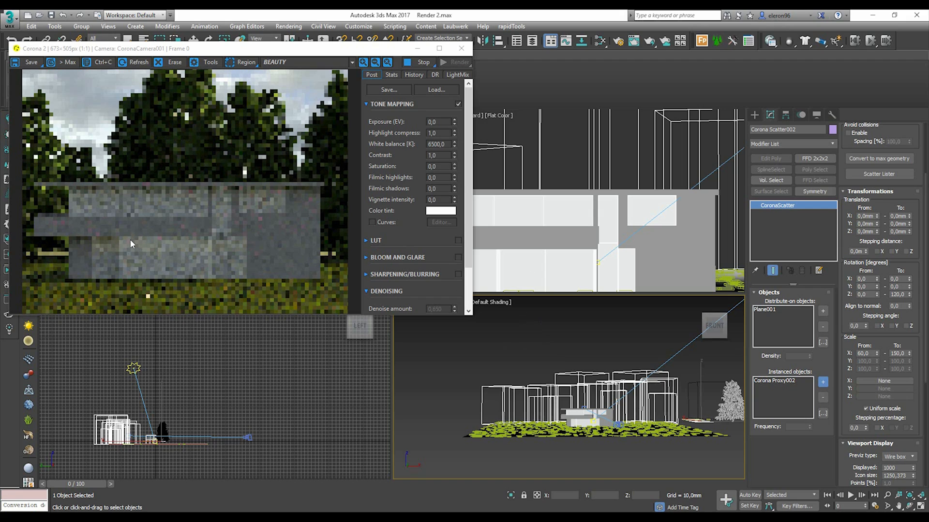
mouse_move(265, 155)
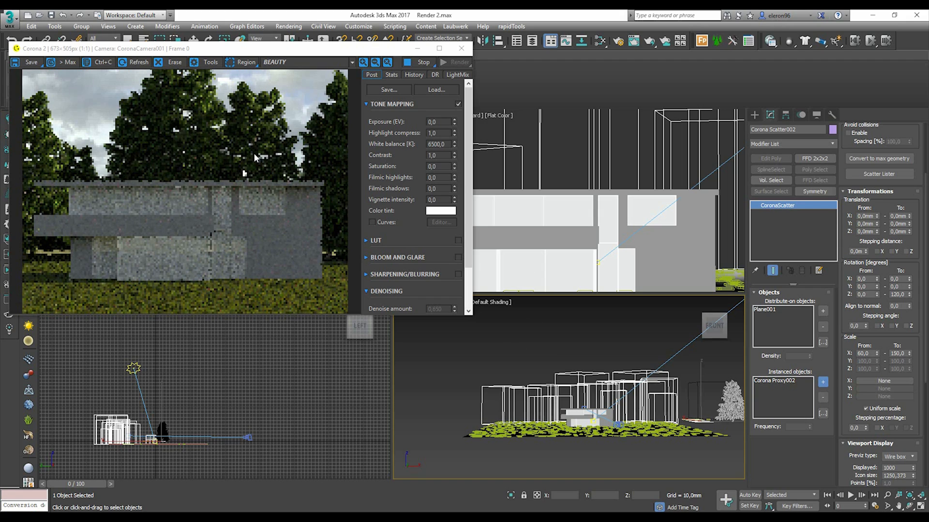
mouse_move(249, 189)
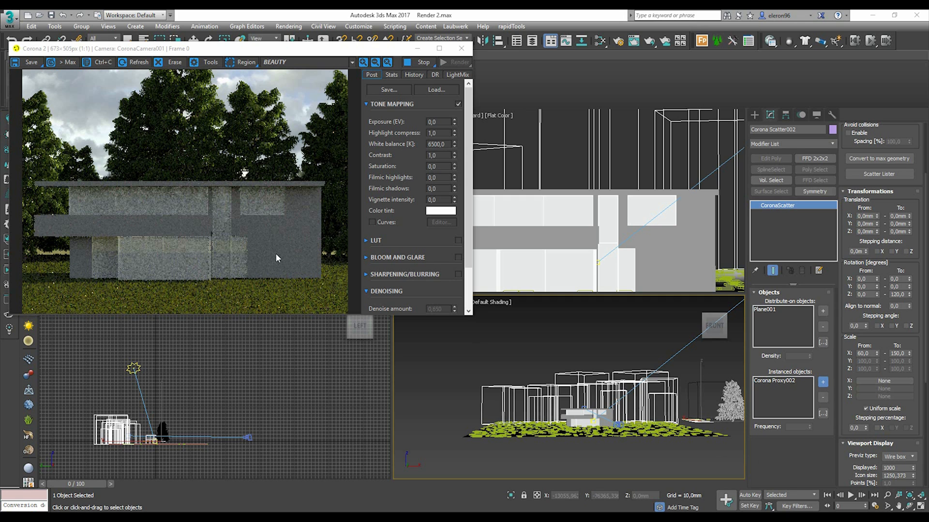
mouse_move(247, 254)
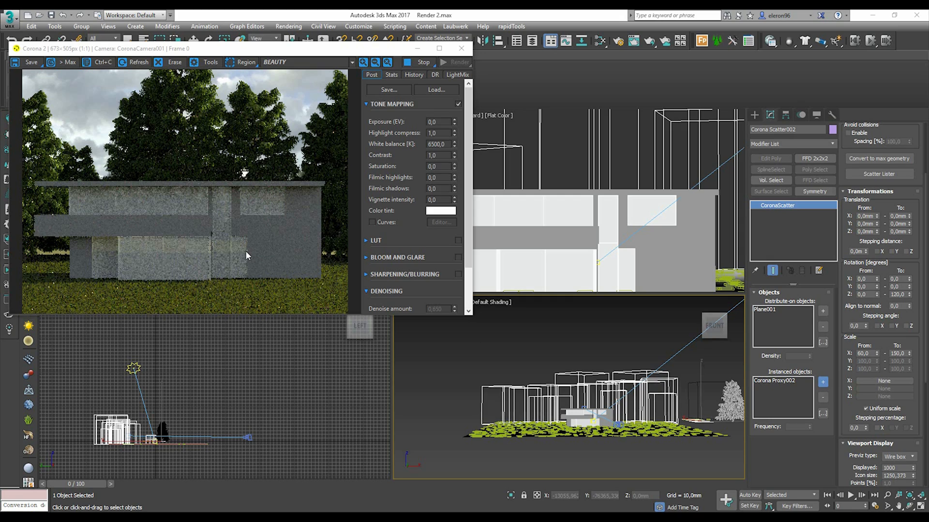
mouse_move(296, 303)
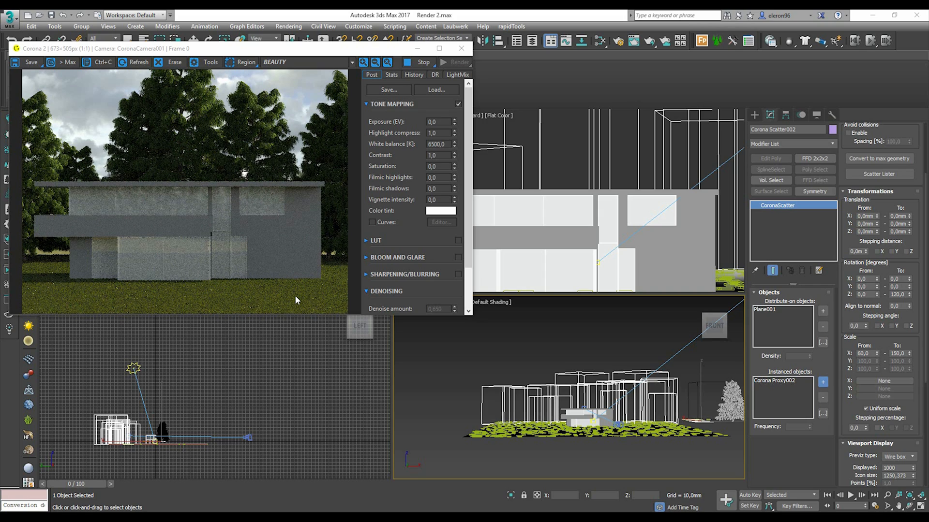
mouse_move(302, 241)
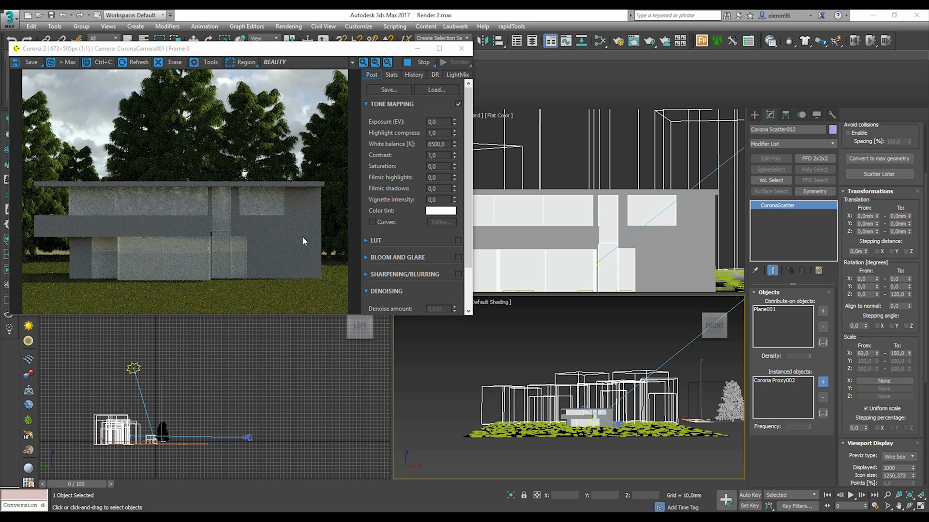
mouse_move(284, 237)
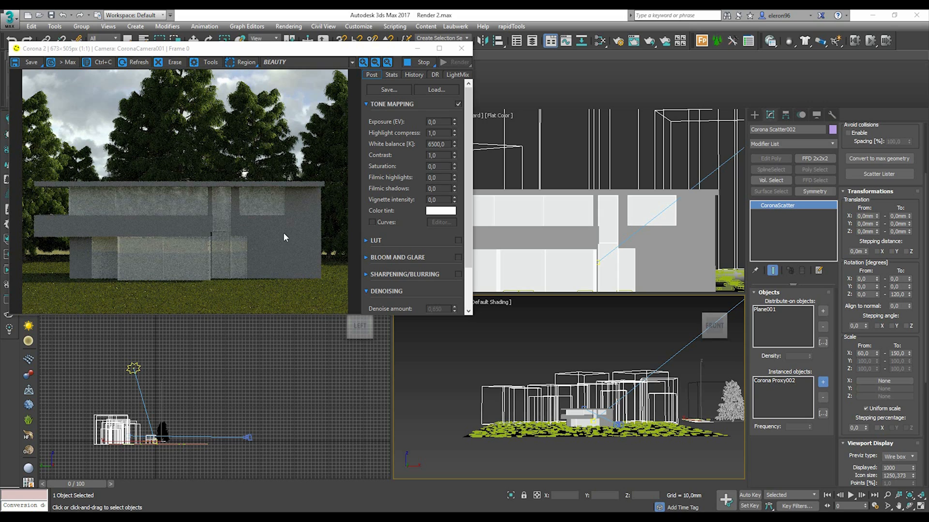
mouse_move(151, 267)
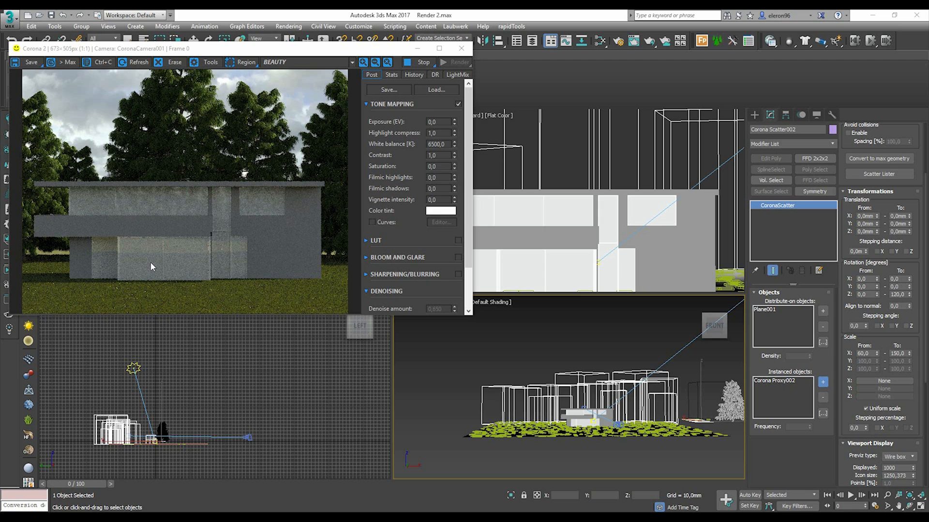
mouse_move(258, 243)
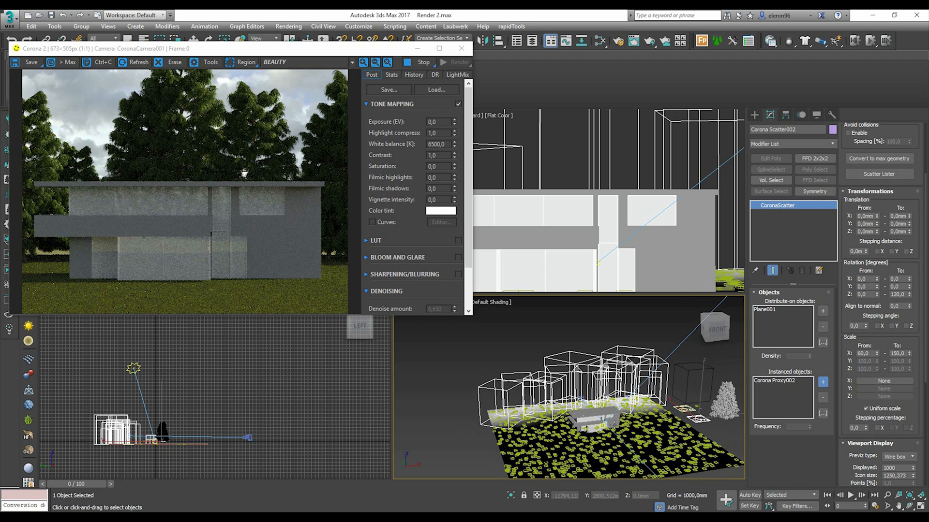
Step: Render the CoronaCamera001 view and review it in the Corona frame buffer
scroll("up", 3)
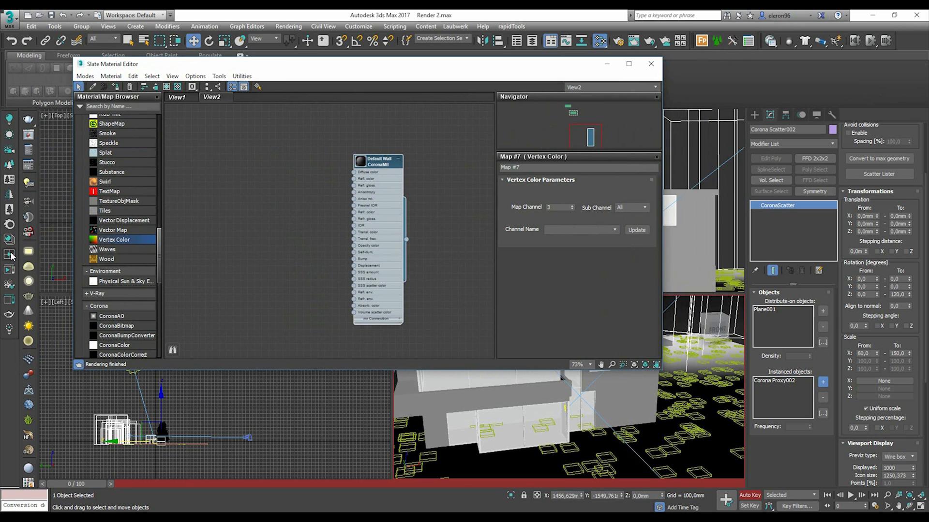
mouse_move(9, 241)
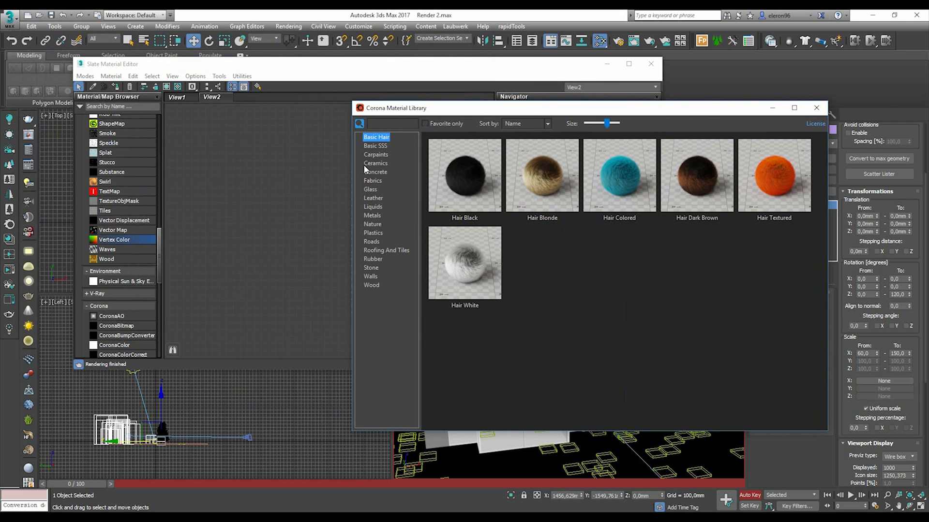
Step: Load Concrete Simple from the Corona library's Concrete category into the material editor
left_click(375, 172)
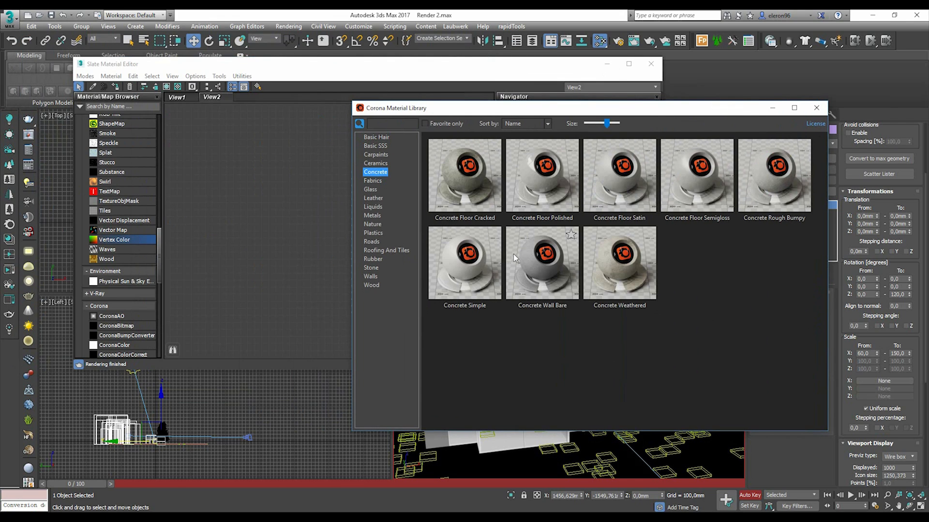
mouse_move(681, 188)
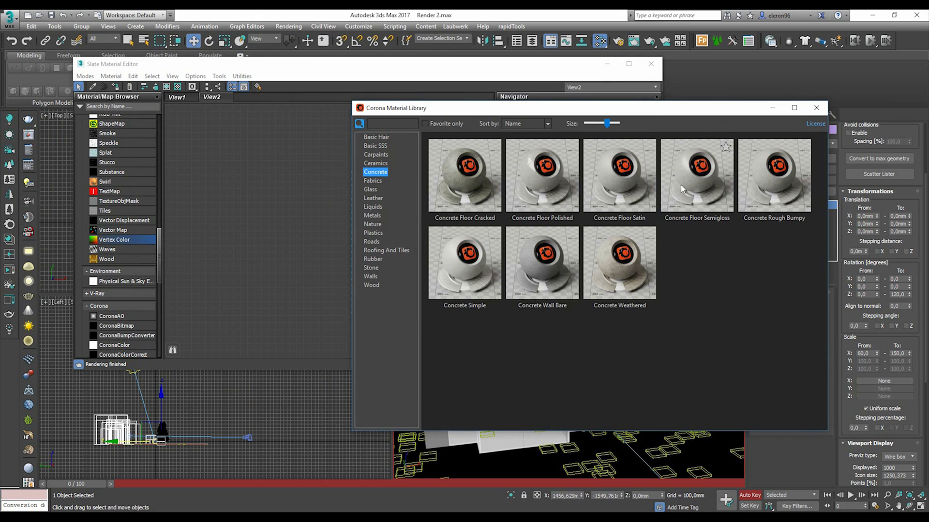
double_click(464, 263)
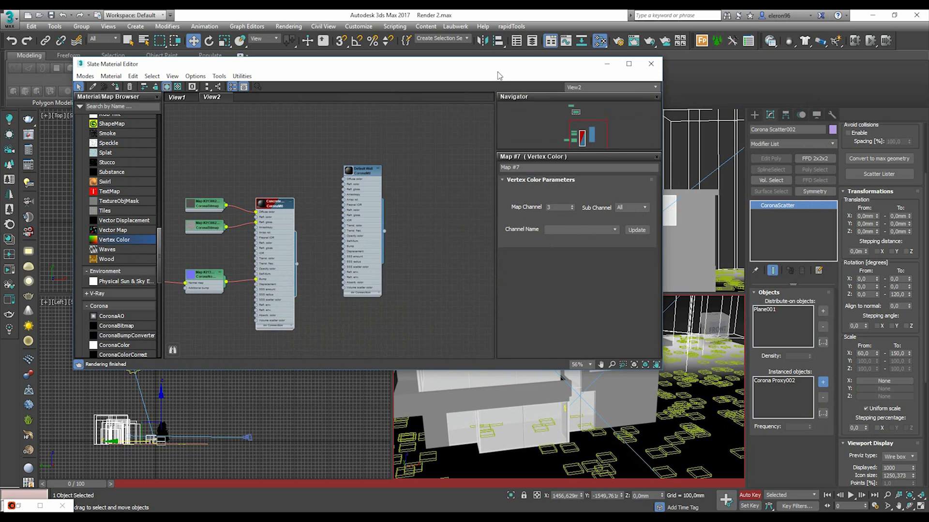
Step: Select all similar wall objects and assign them the Concrete Simple material
right_click(622, 352)
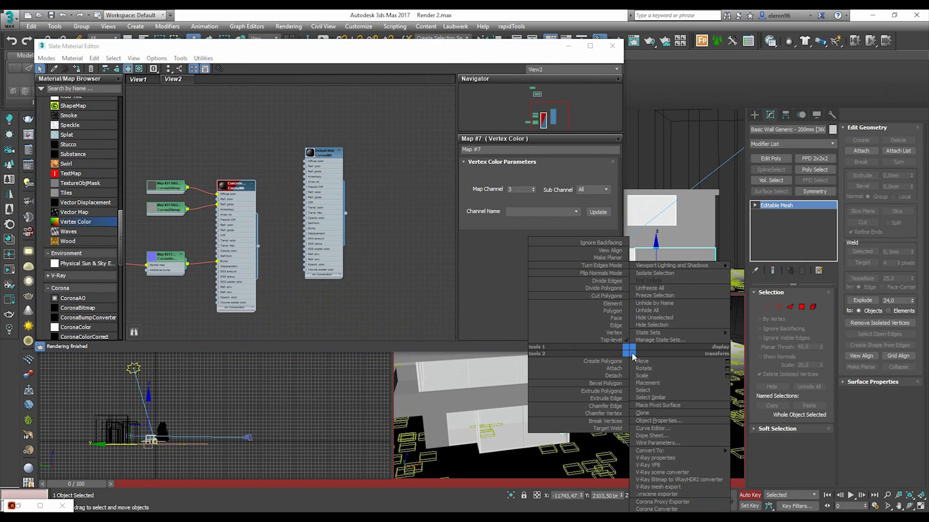
mouse_move(663, 396)
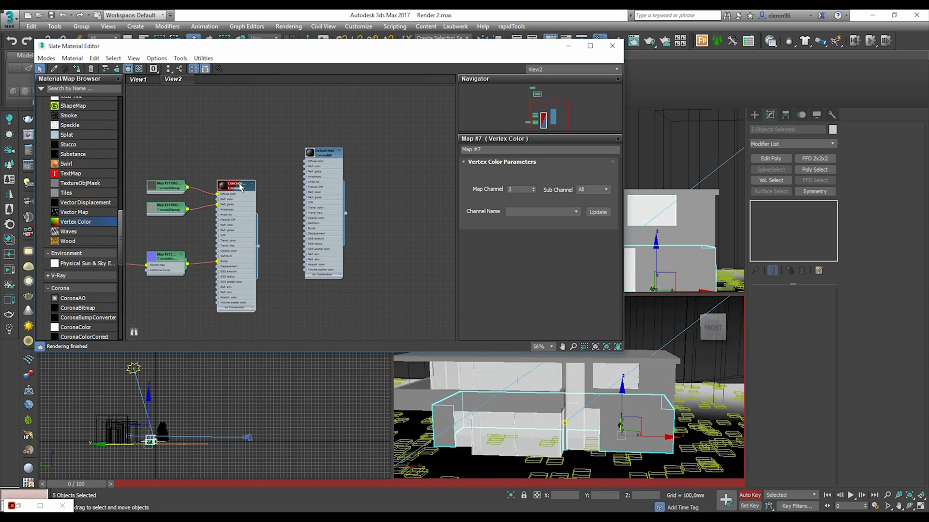
left_click(236, 185)
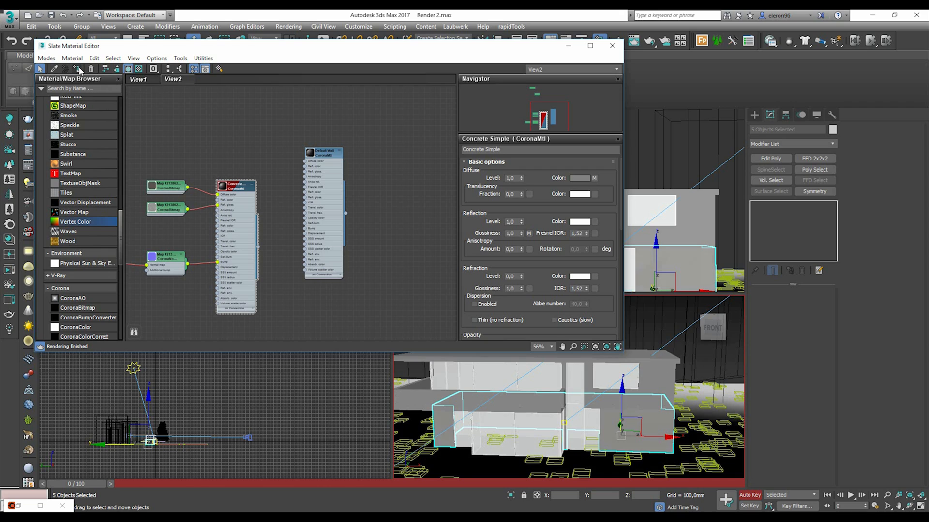
right_click(658, 349)
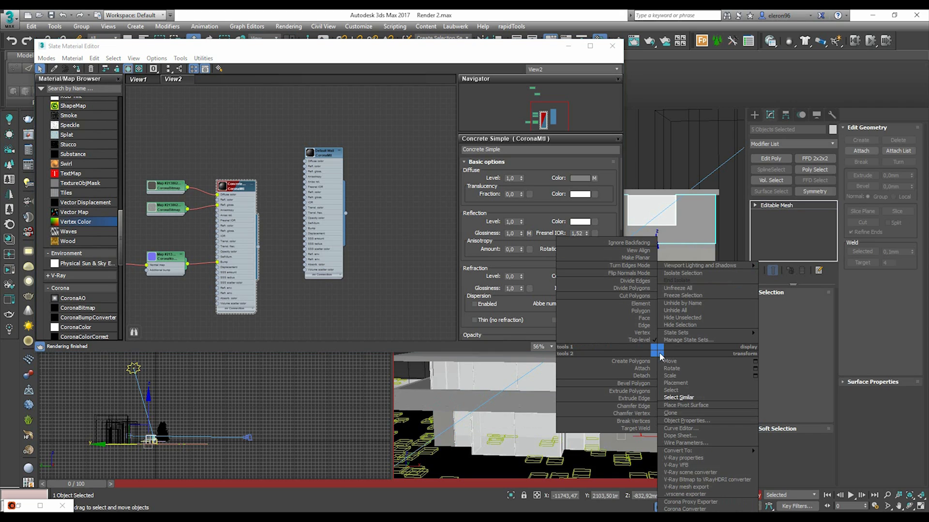
left_click(679, 398)
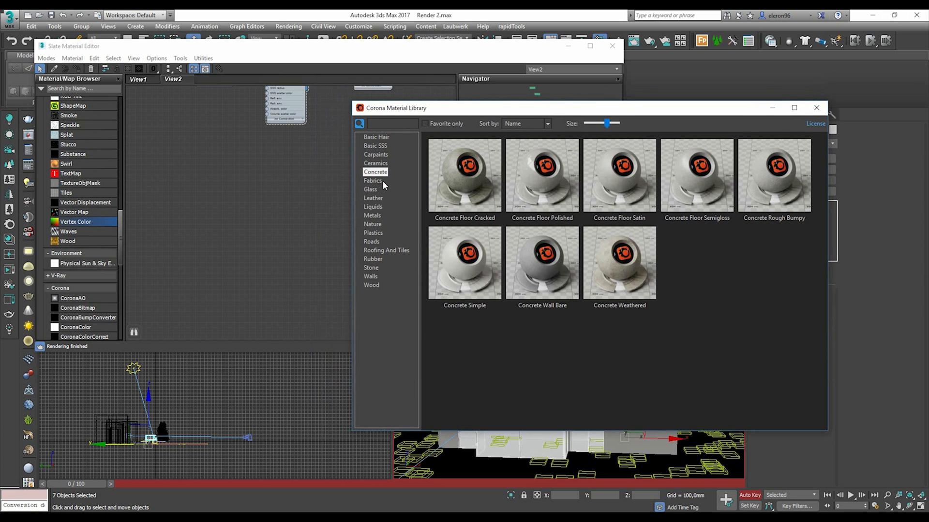
Step: Browse the Corona library's Glass category for the Glass Clear Distorted material
left_click(370, 189)
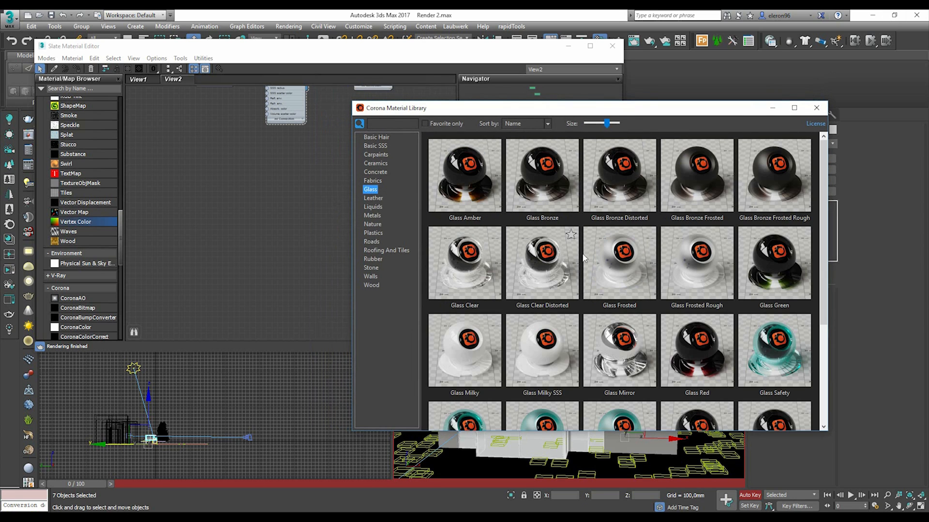
scroll("down", 3)
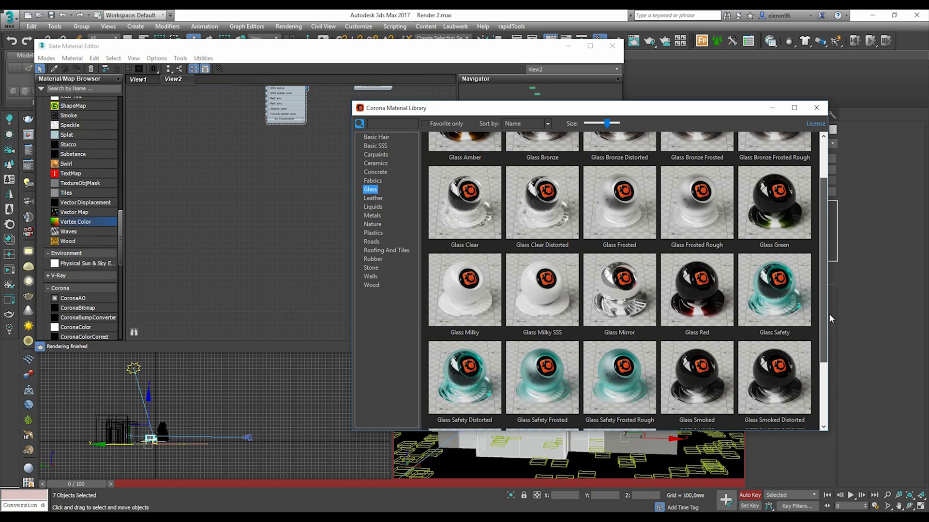
scroll("up", 3)
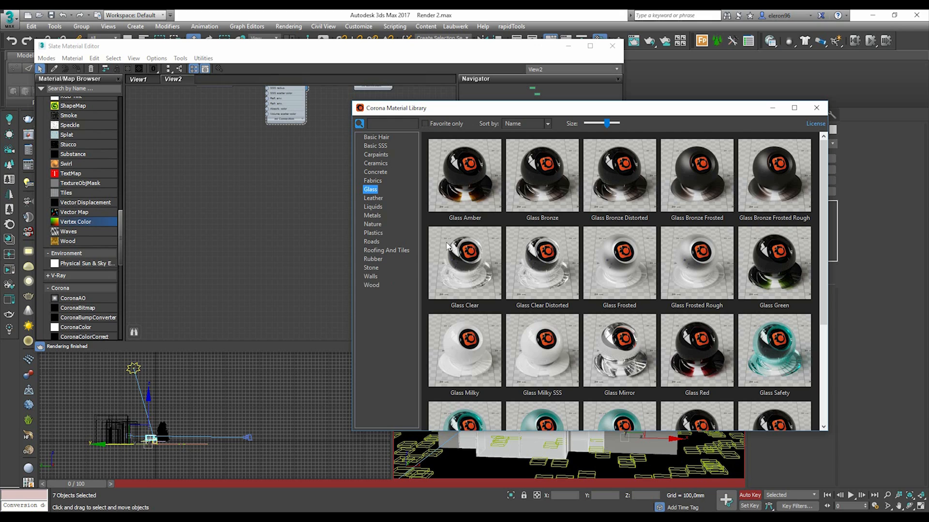
mouse_move(612, 263)
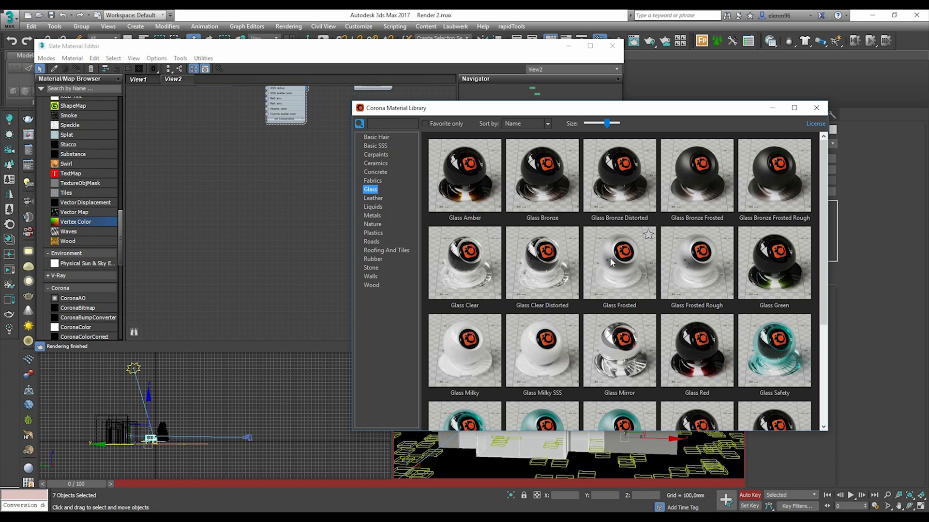
mouse_move(479, 378)
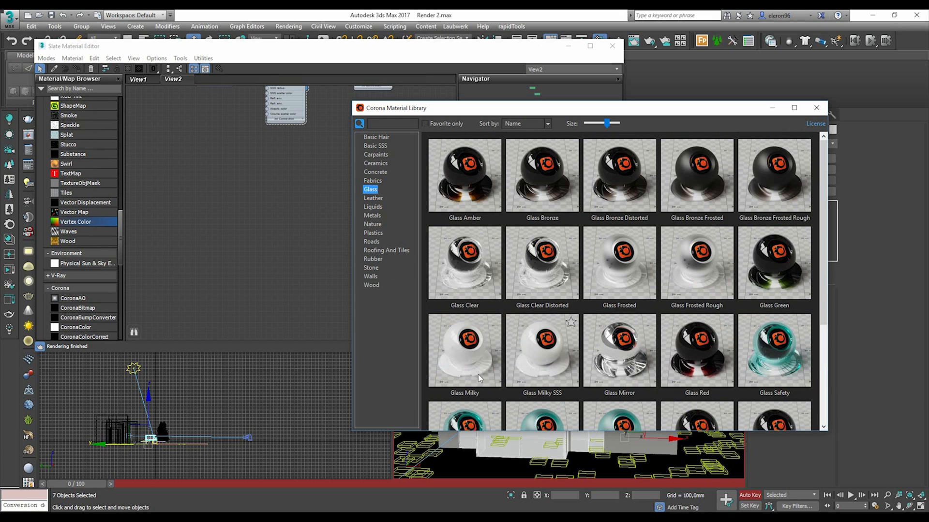
mouse_move(589, 267)
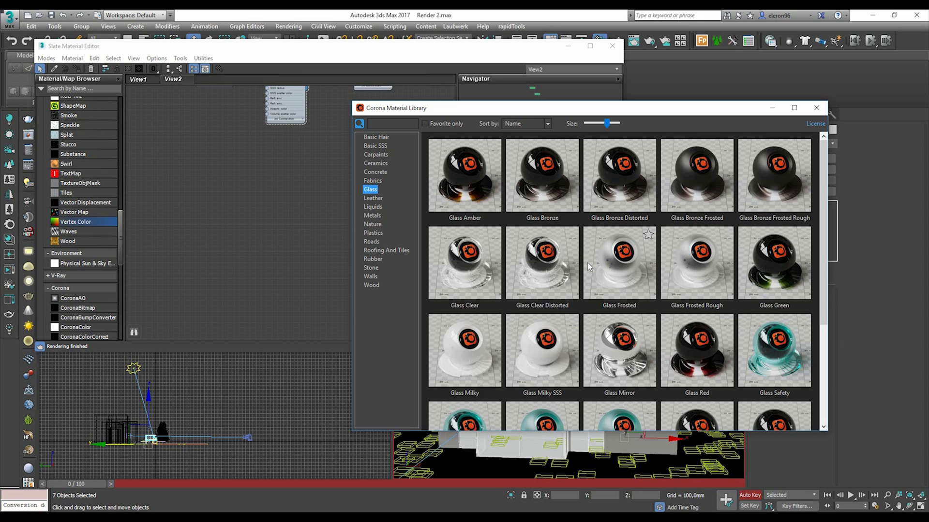
mouse_move(578, 266)
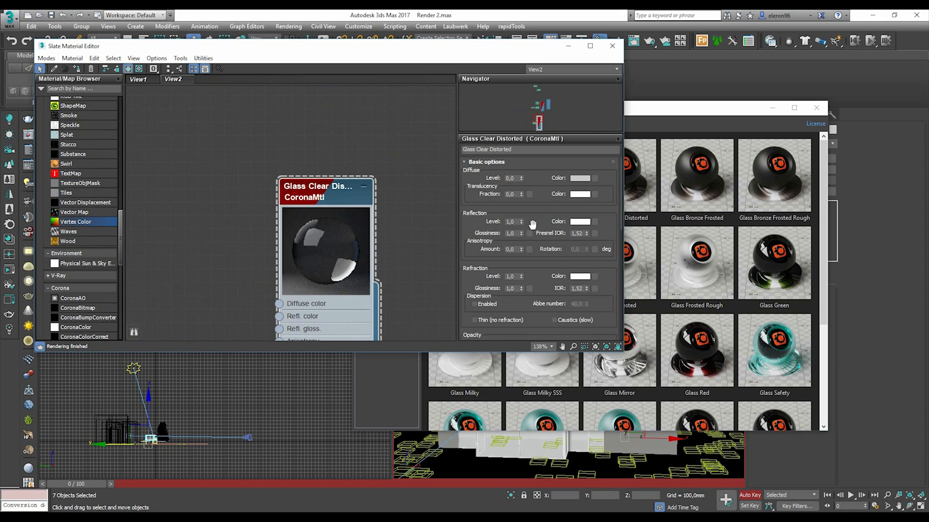
mouse_move(514, 236)
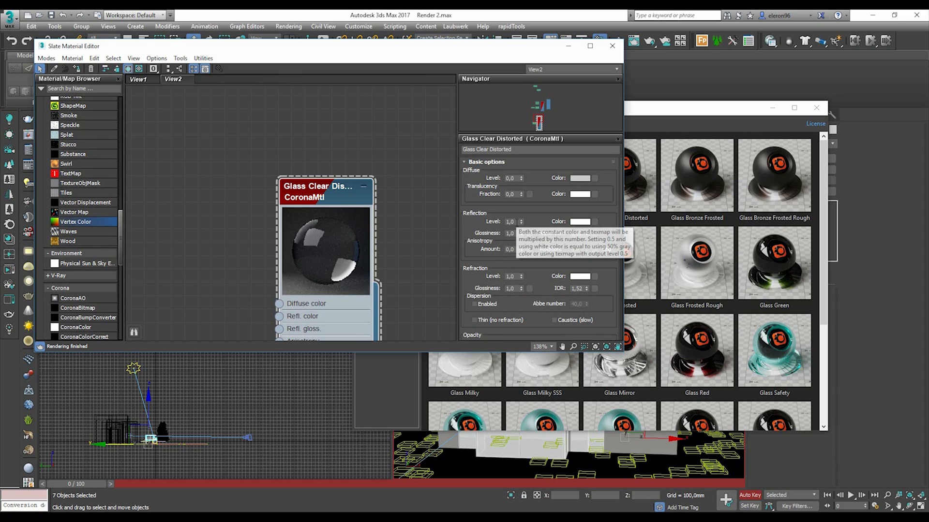
Step: Check the glass's white reflection colour and keep full reflection glossiness
left_click(580, 222)
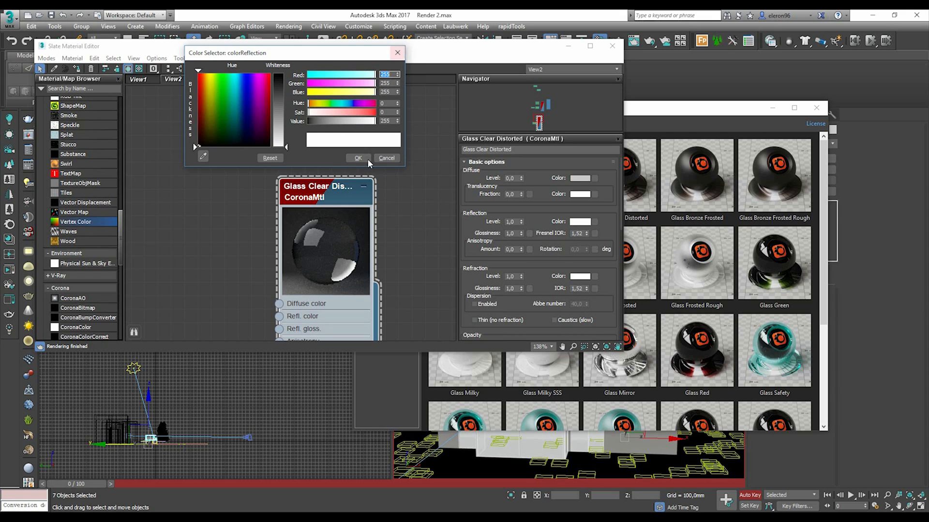
left_click(358, 158)
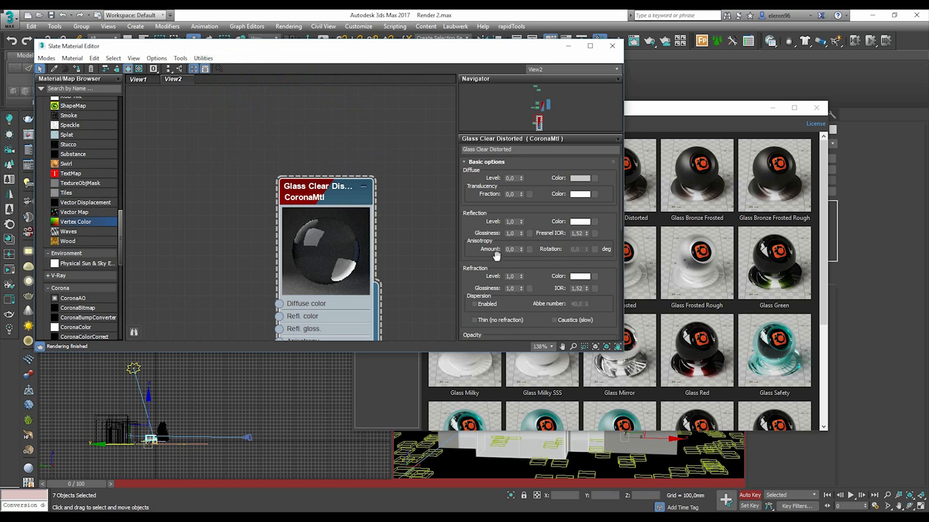
triple_click(509, 234)
type("0,1")
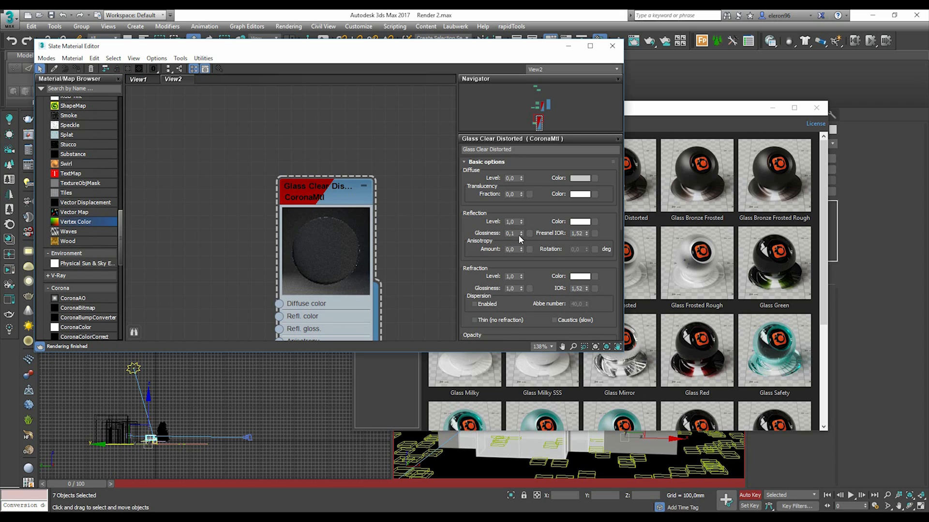
triple_click(510, 233)
type("1")
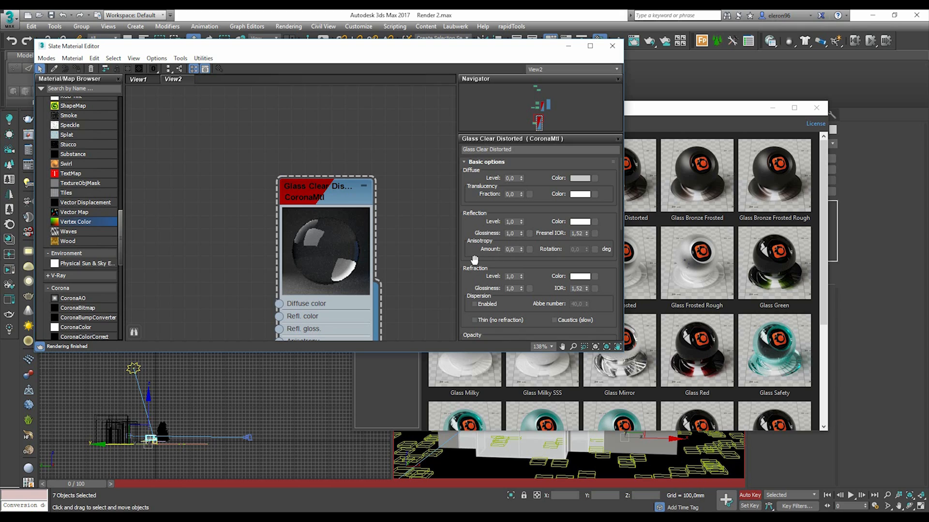
Step: Lower the glass's refraction glossiness to 0.6 for a frosted look
scroll("down", 3)
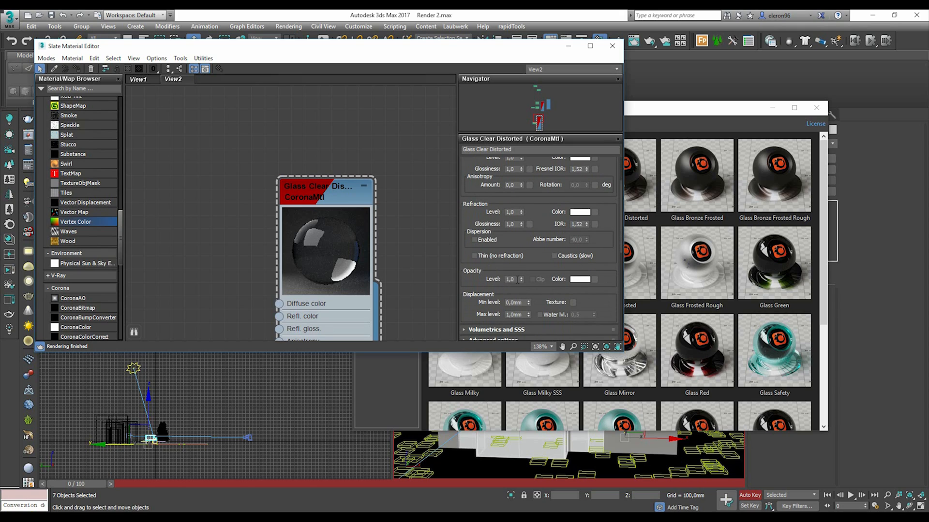
mouse_move(539, 241)
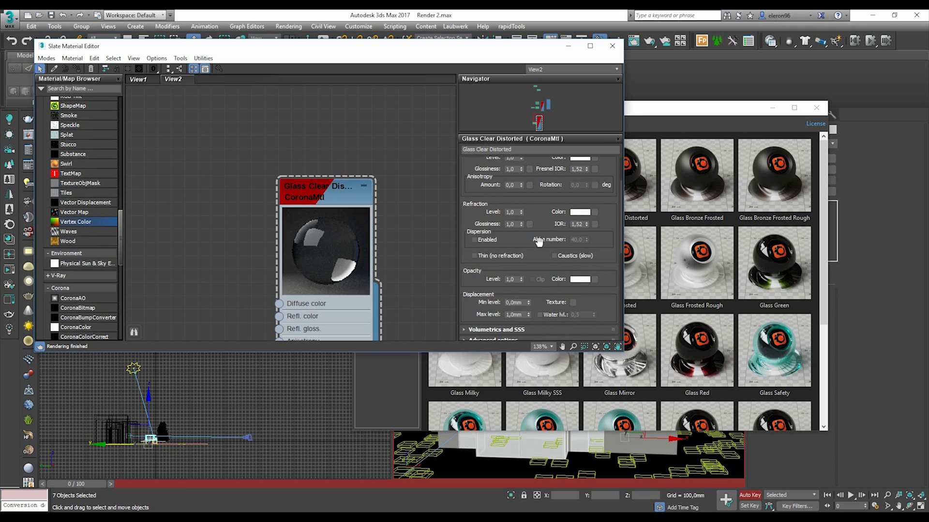
scroll("up", 3)
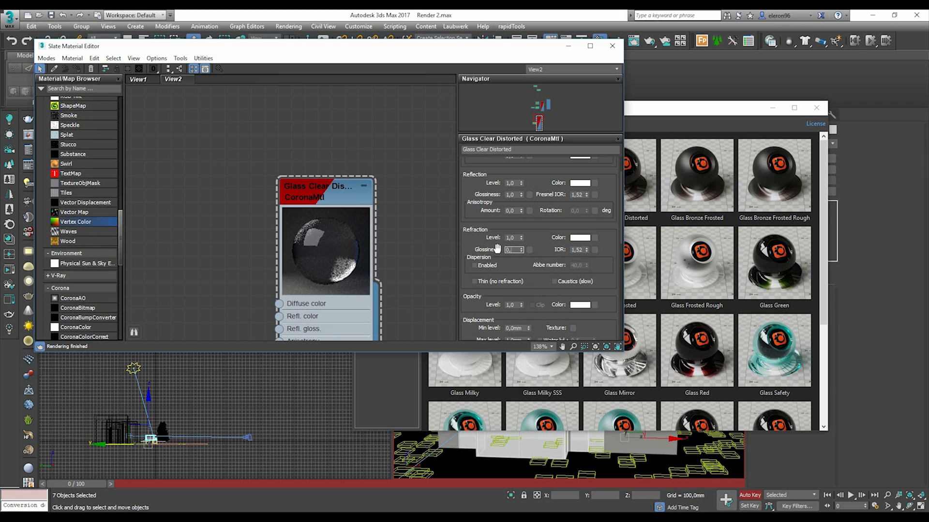
triple_click(511, 250)
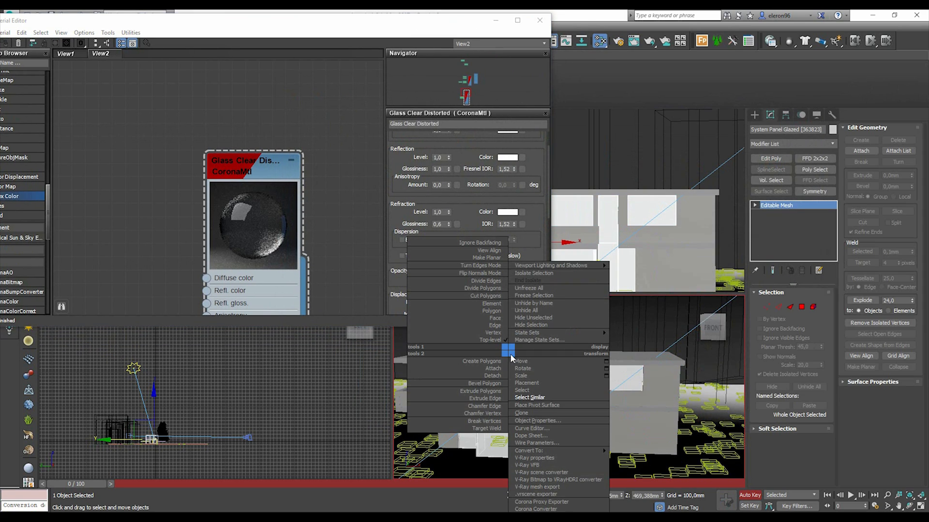
Step: Select all similar glazed panels and assign them the frosted glass material
left_click(529, 397)
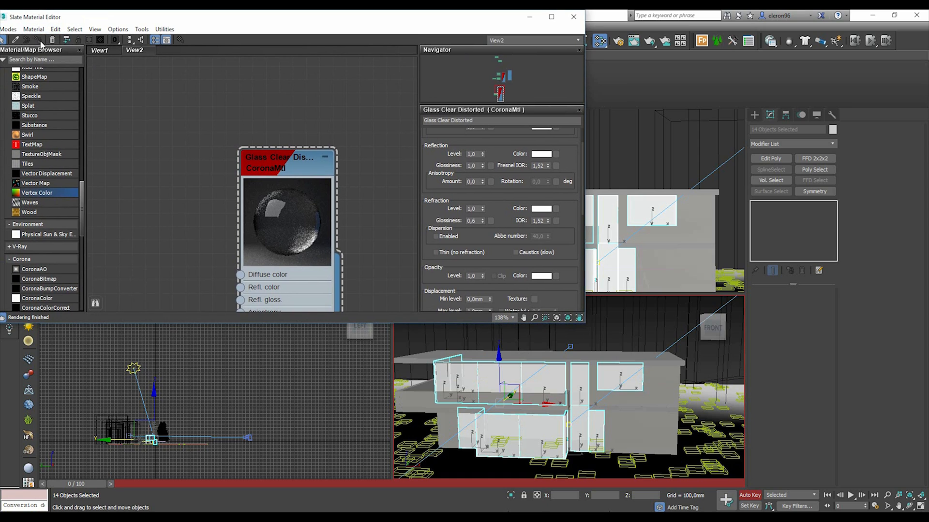
left_click(286, 162)
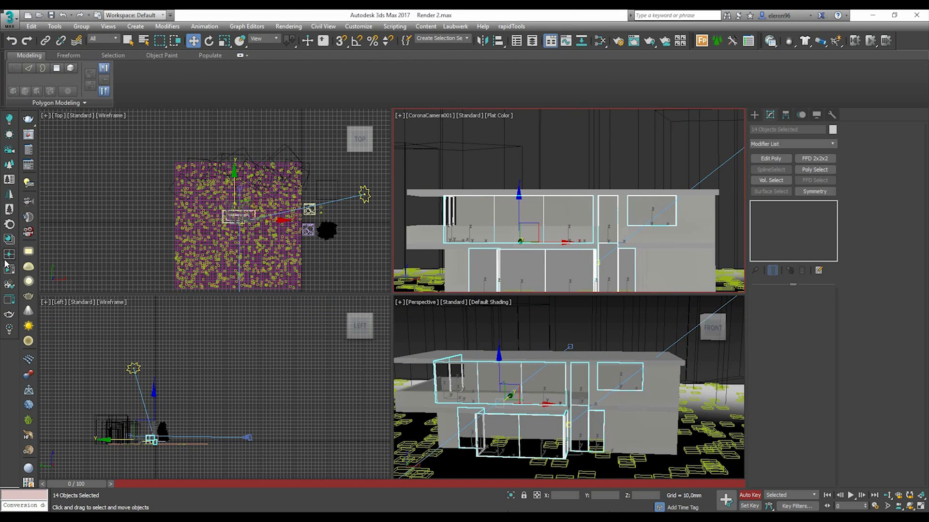
mouse_move(557, 110)
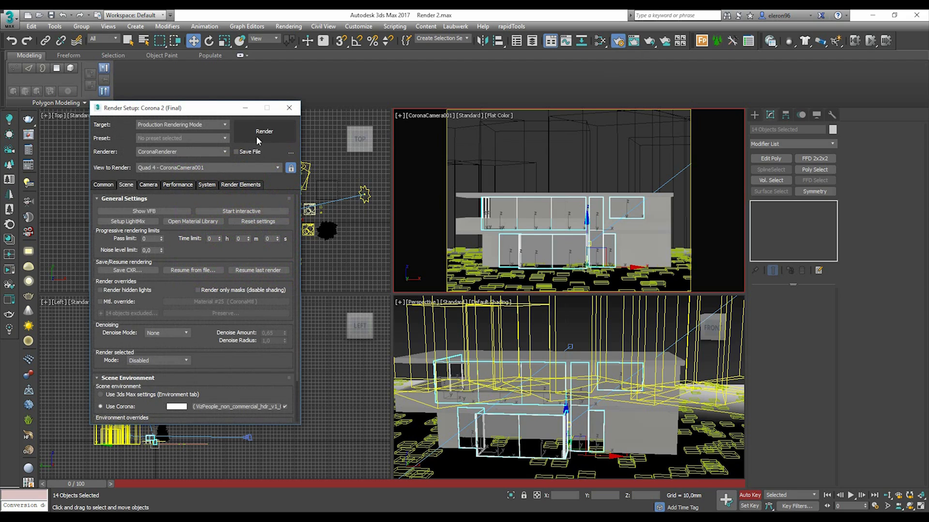
Step: Launch a Corona production render of the camera view
left_click(264, 130)
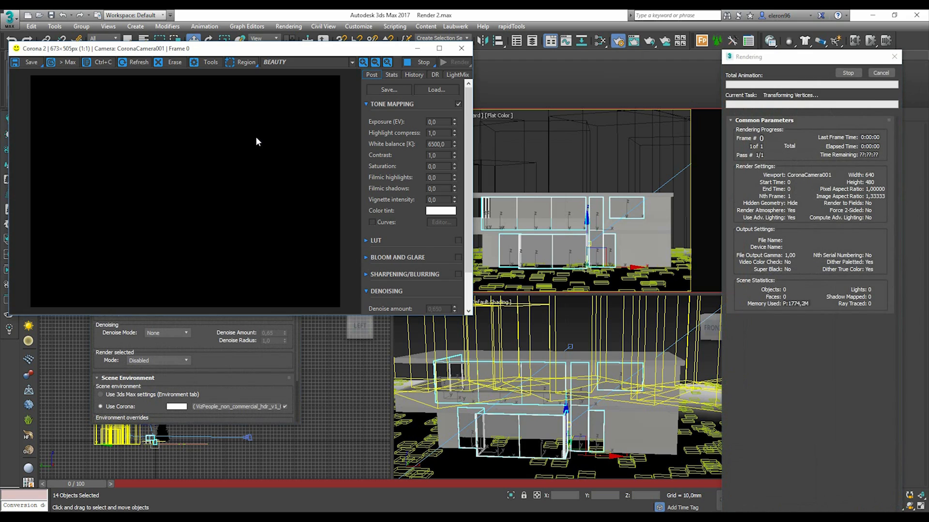